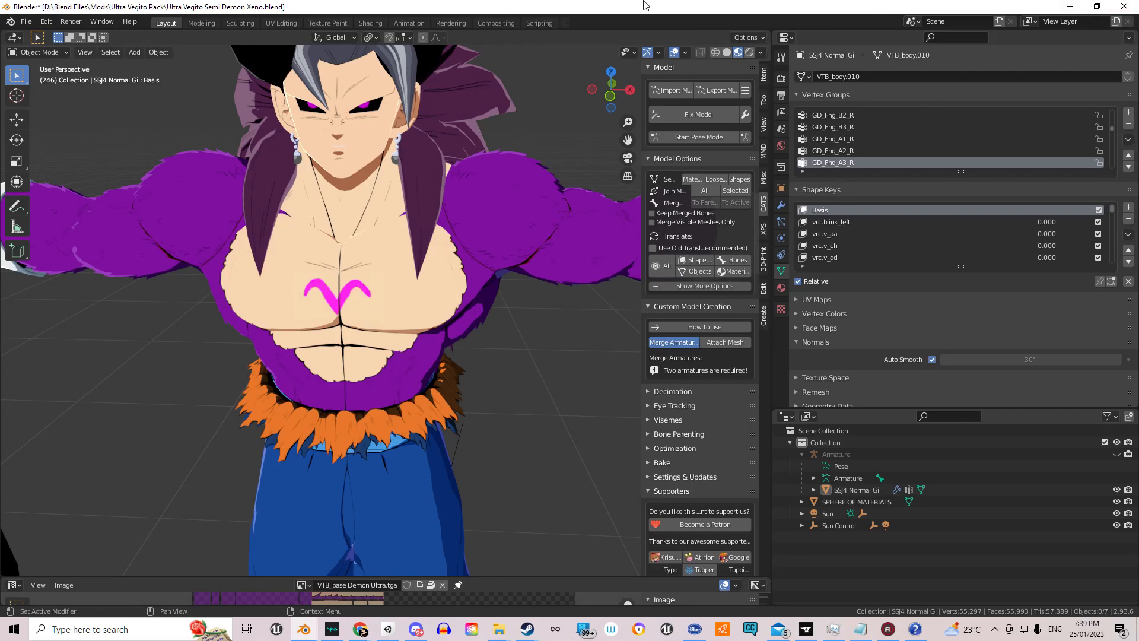
mouse_move(542, 6)
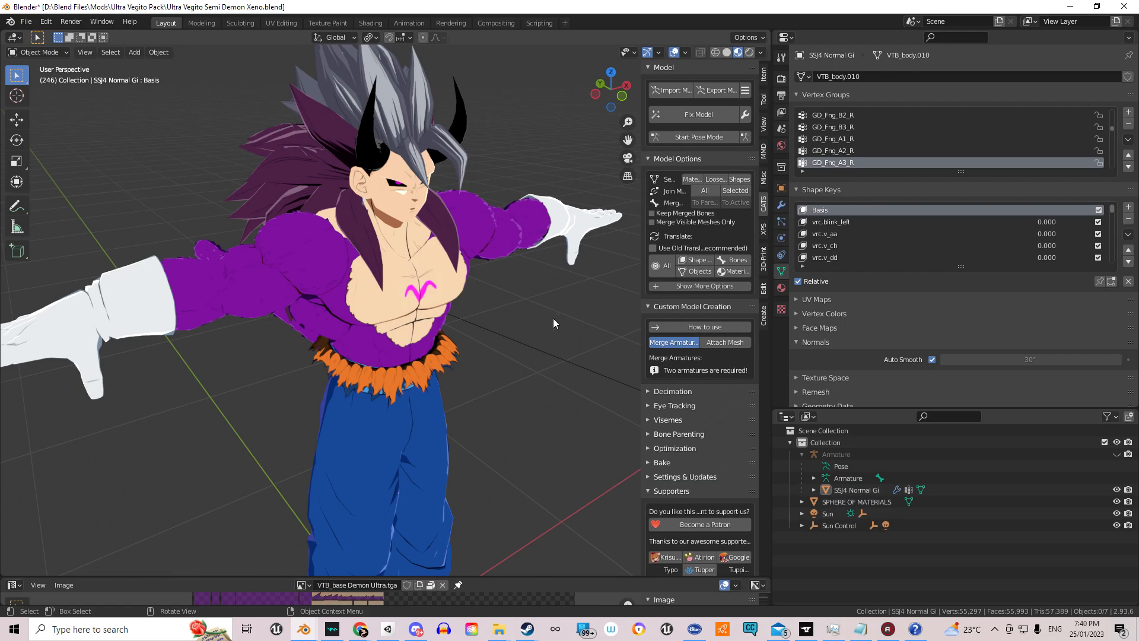
mouse_move(355, 579)
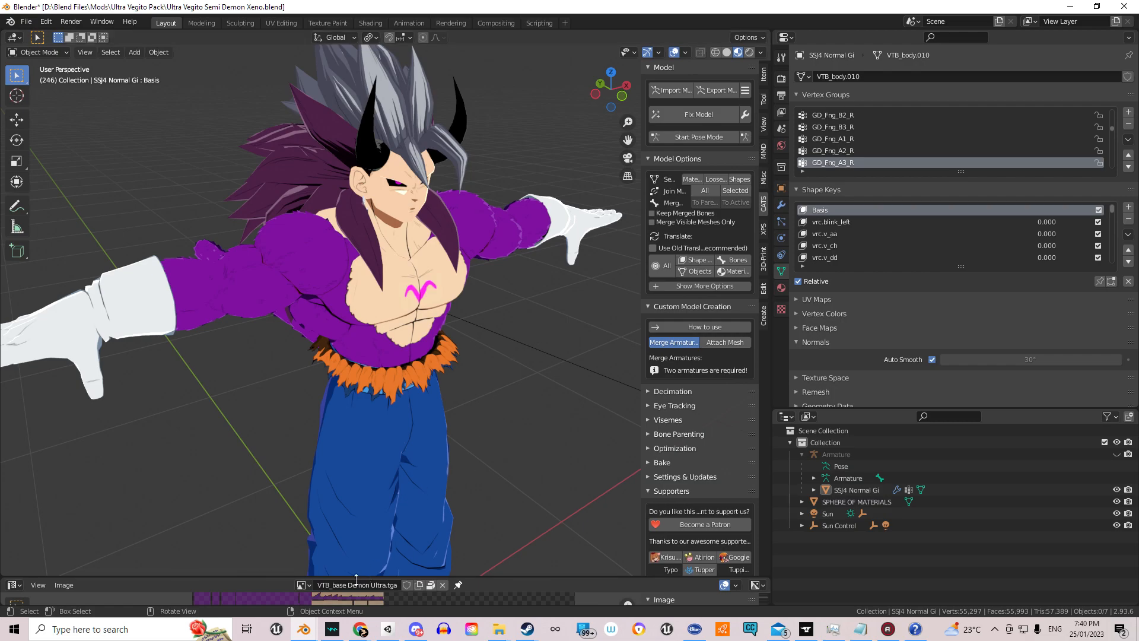
mouse_move(303, 629)
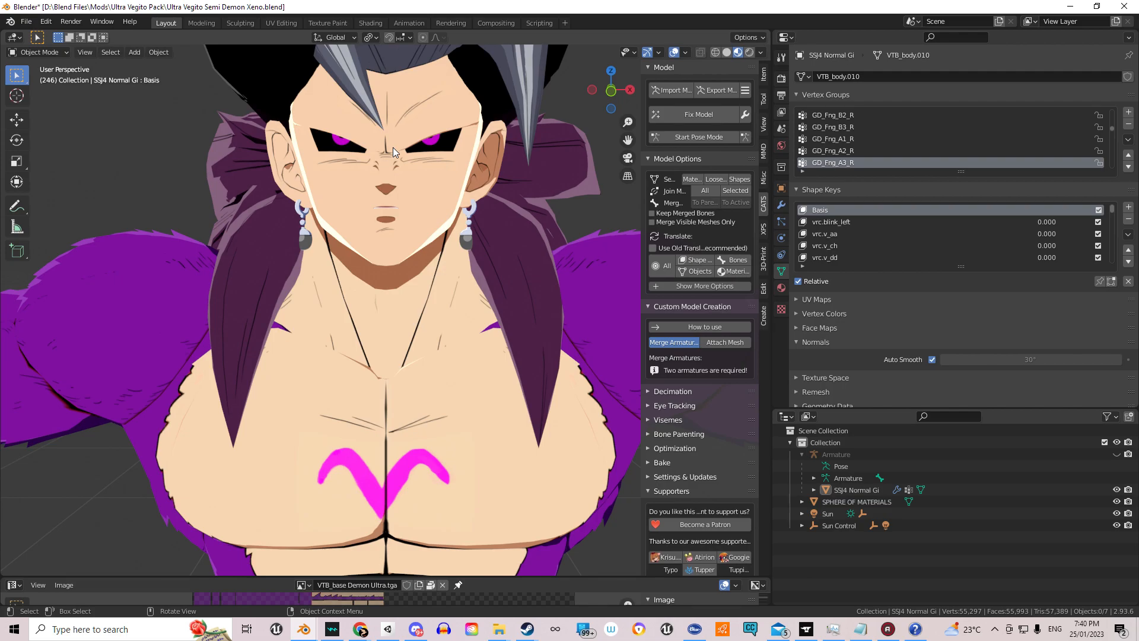
mouse_move(522, 261)
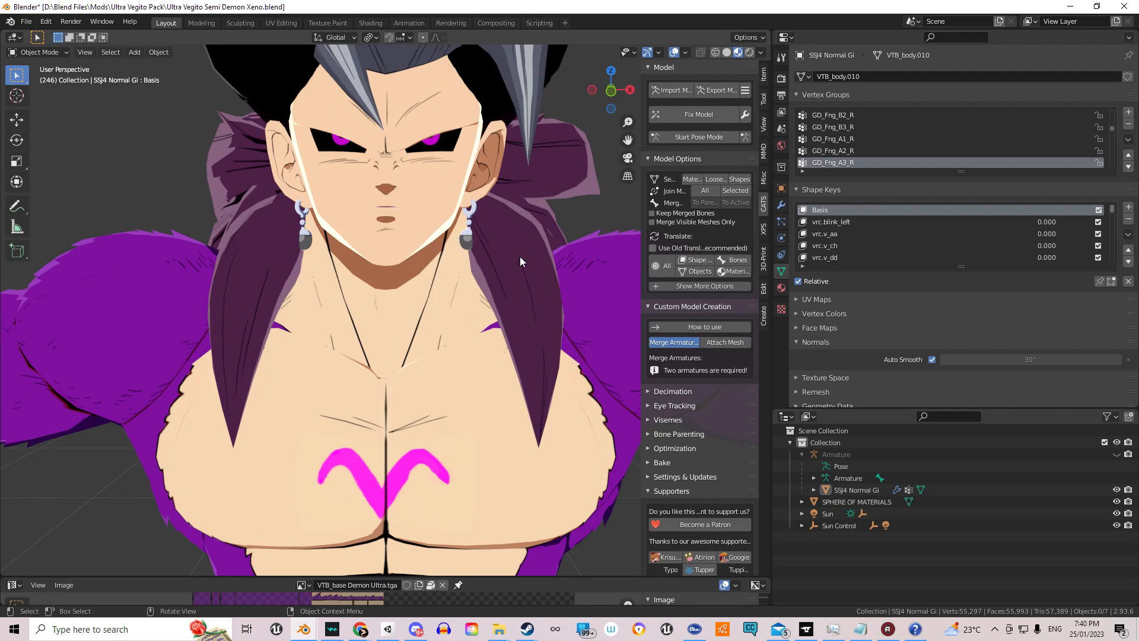
Select the SSJ4 Normal Gi body mesh in the Outliner and toggle Edit Mode
click(858, 489)
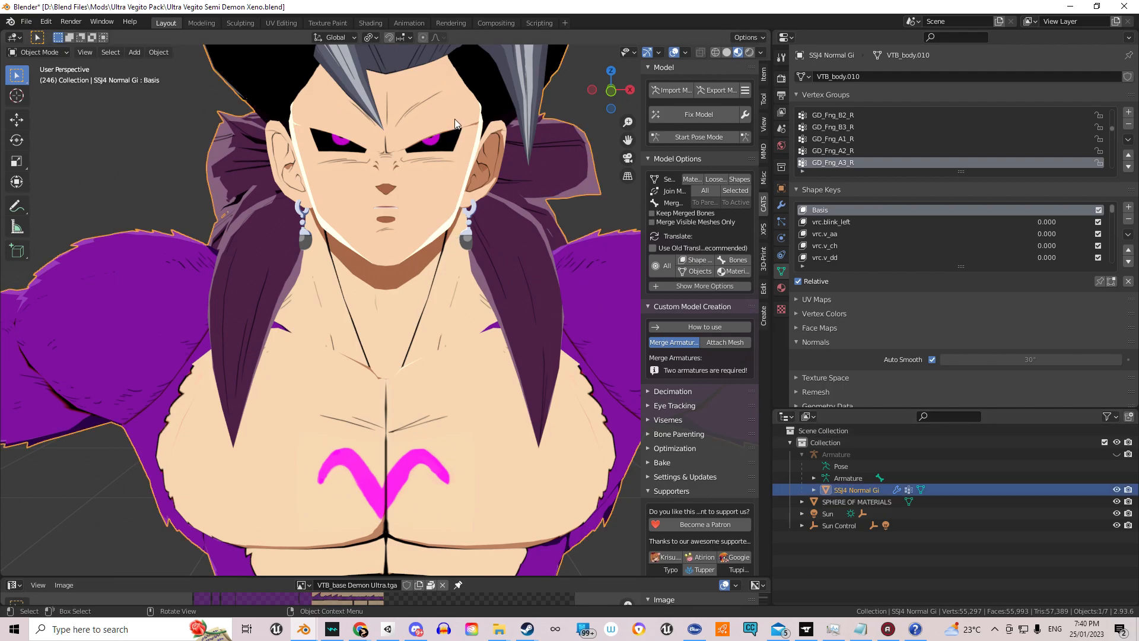
key(Tab)
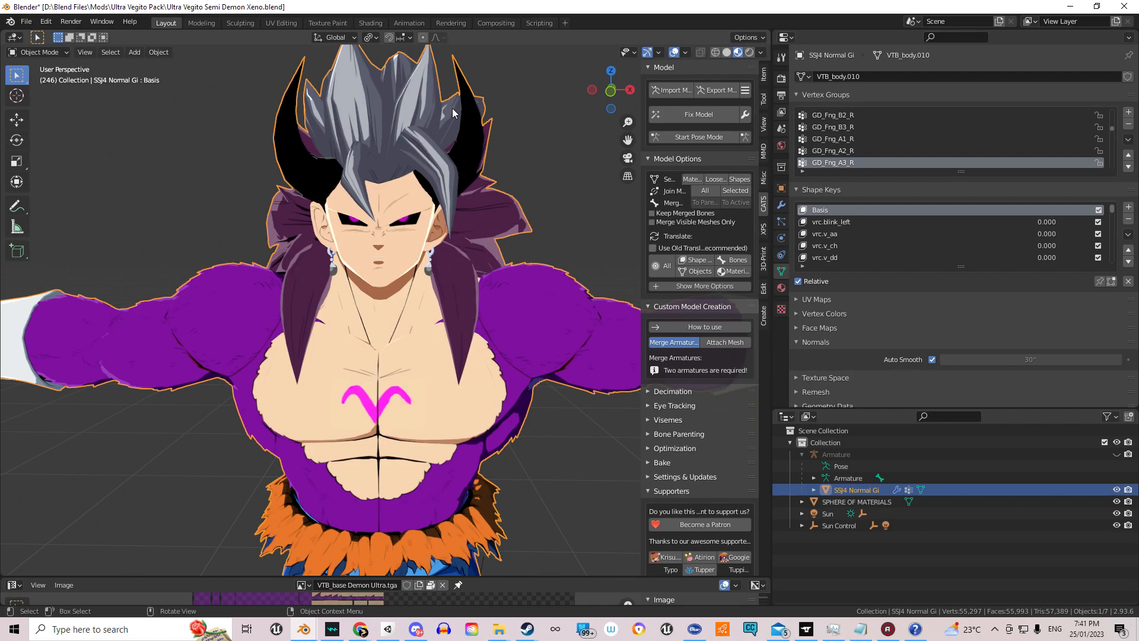
mouse_move(574, 180)
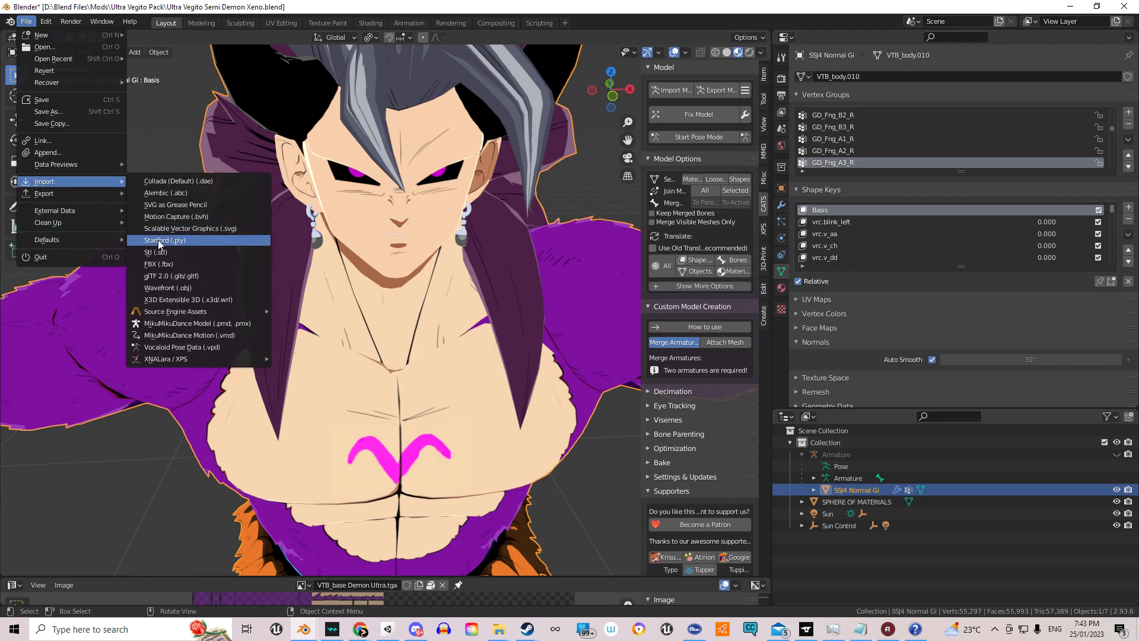
mouse_move(178, 263)
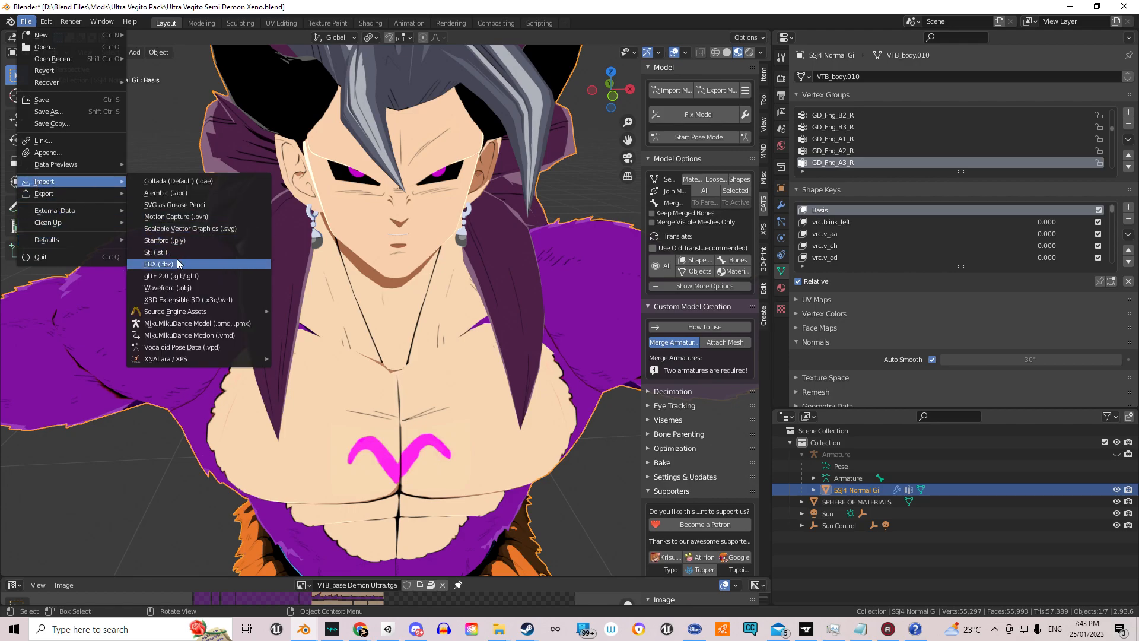
click(157, 264)
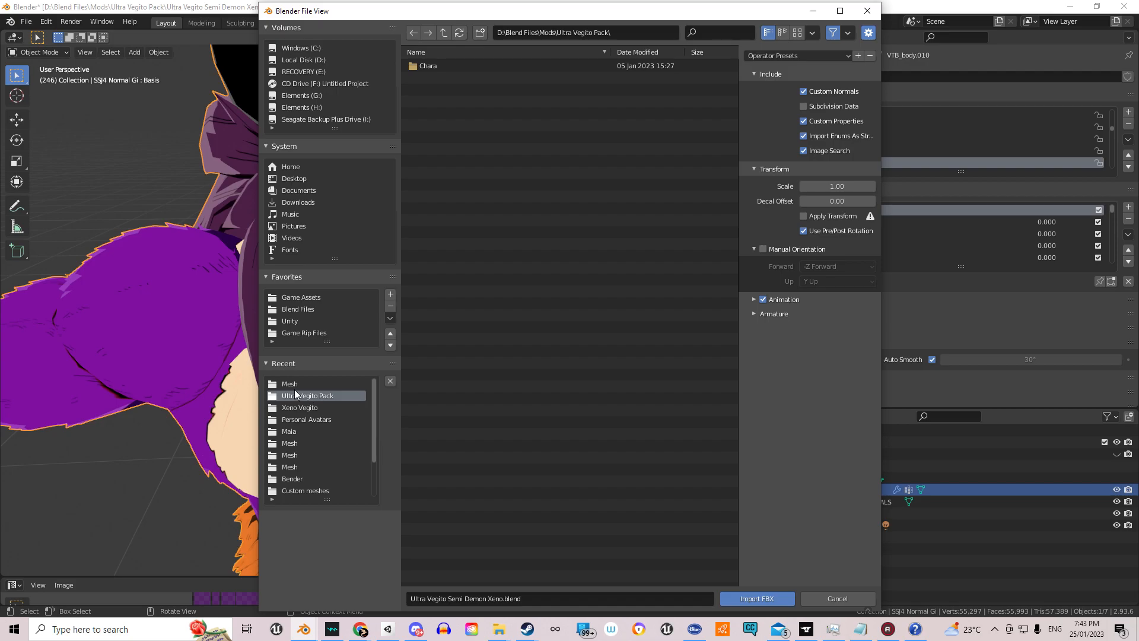
click(300, 296)
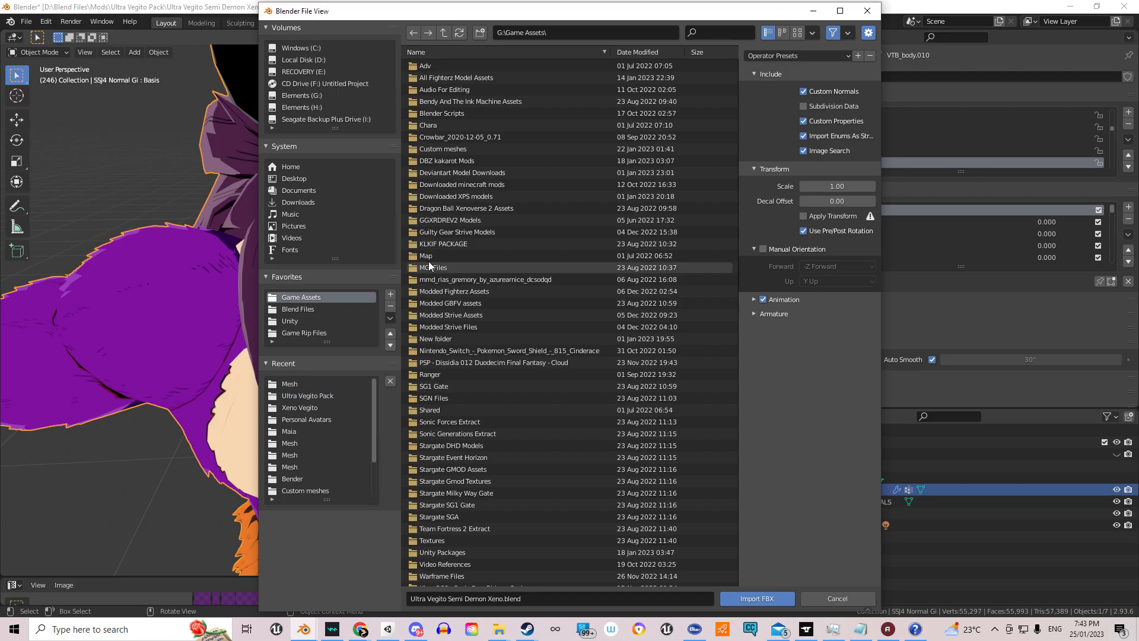
mouse_move(457, 77)
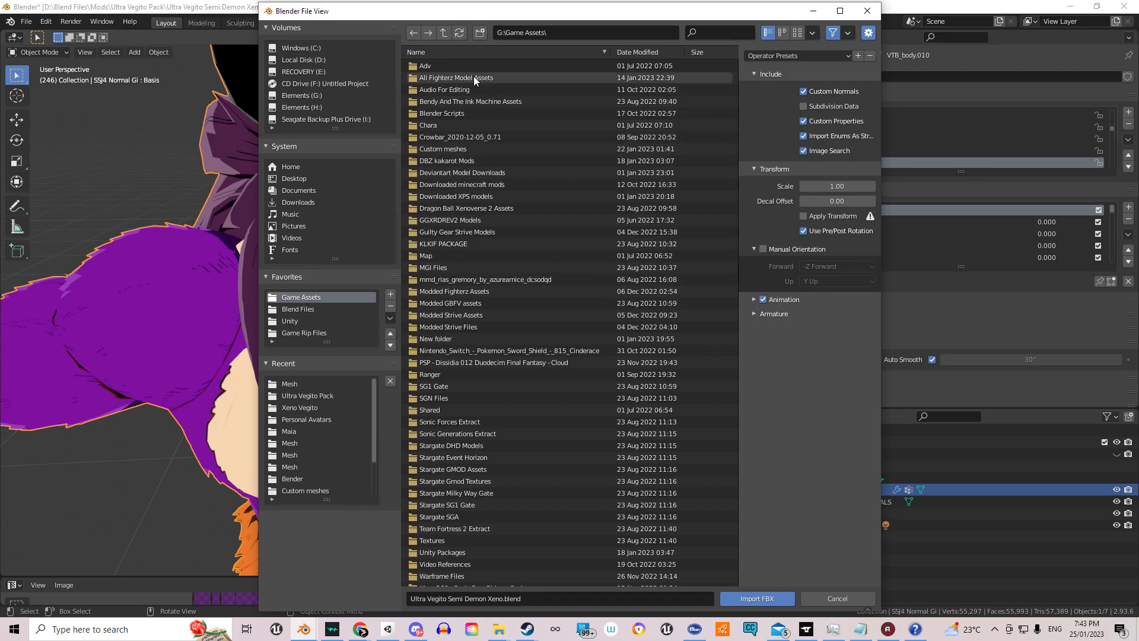
double_click(457, 77)
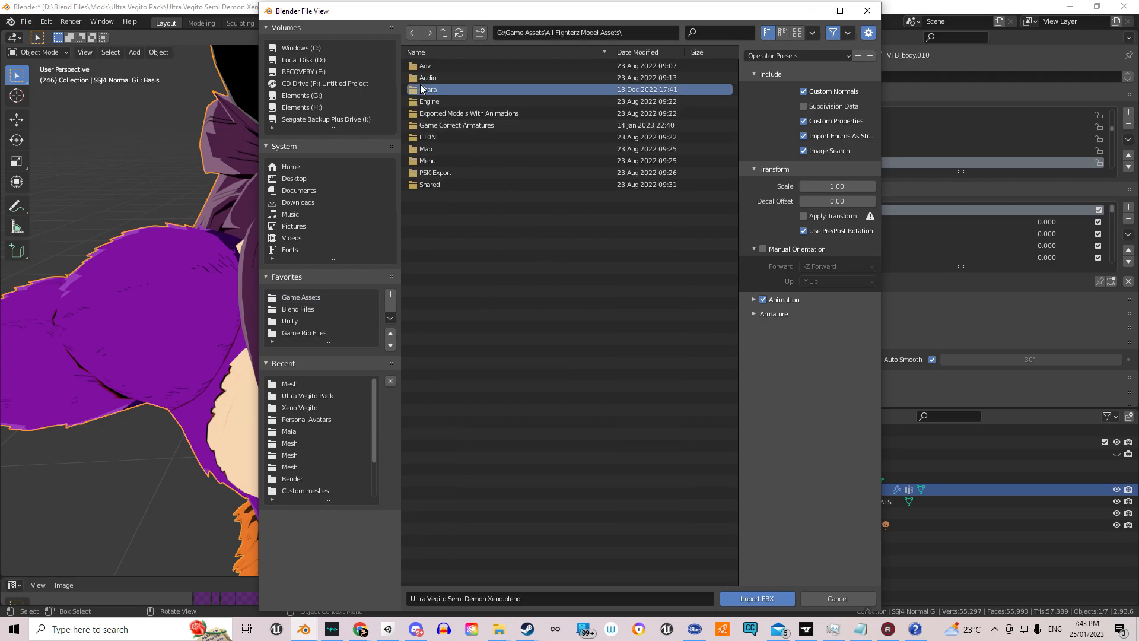
double_click(429, 88)
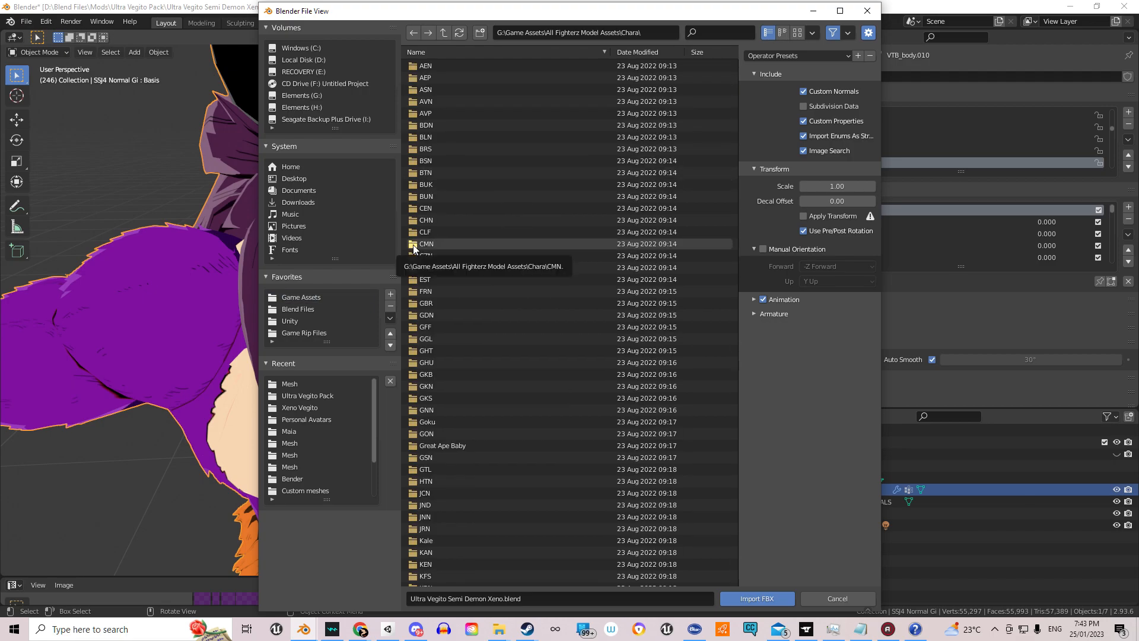
scroll(down, 3)
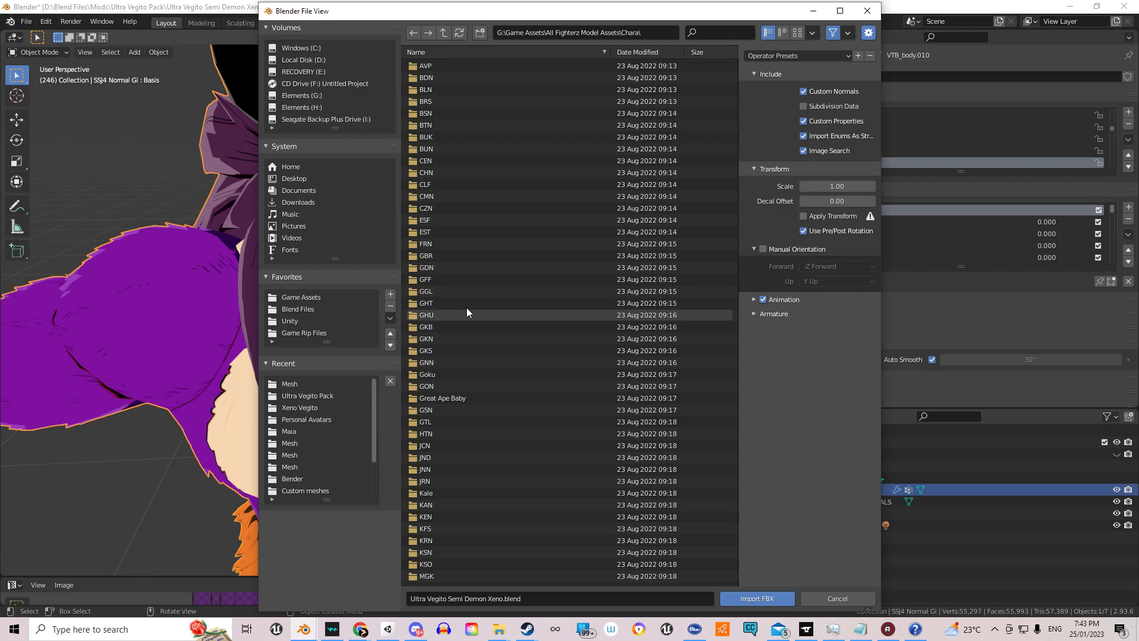
scroll(down, 3)
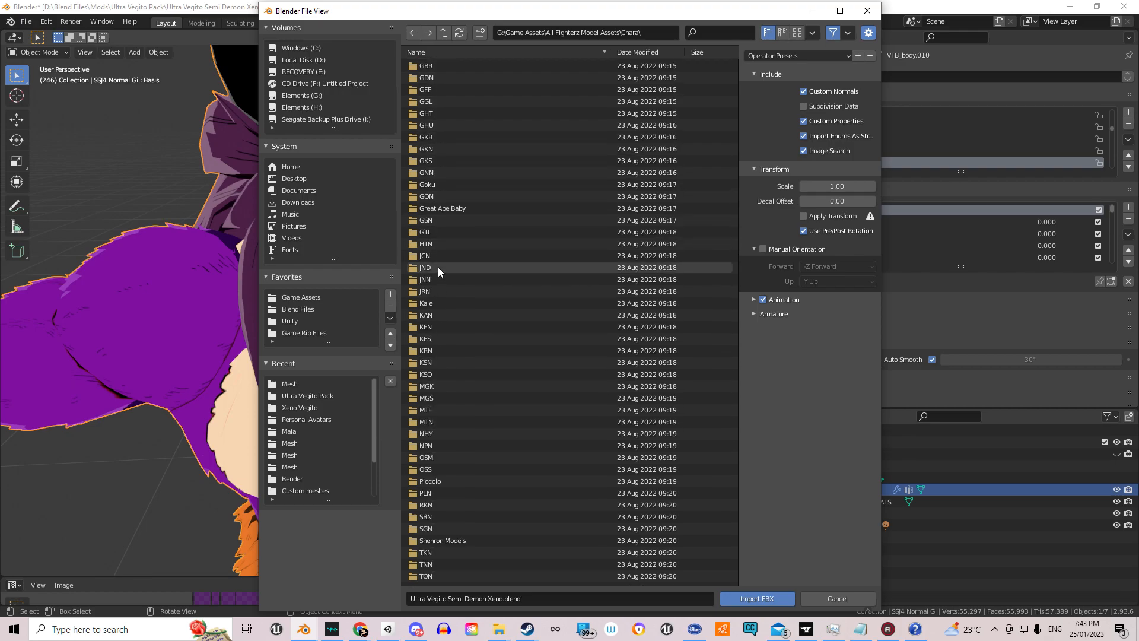
scroll(down, 3)
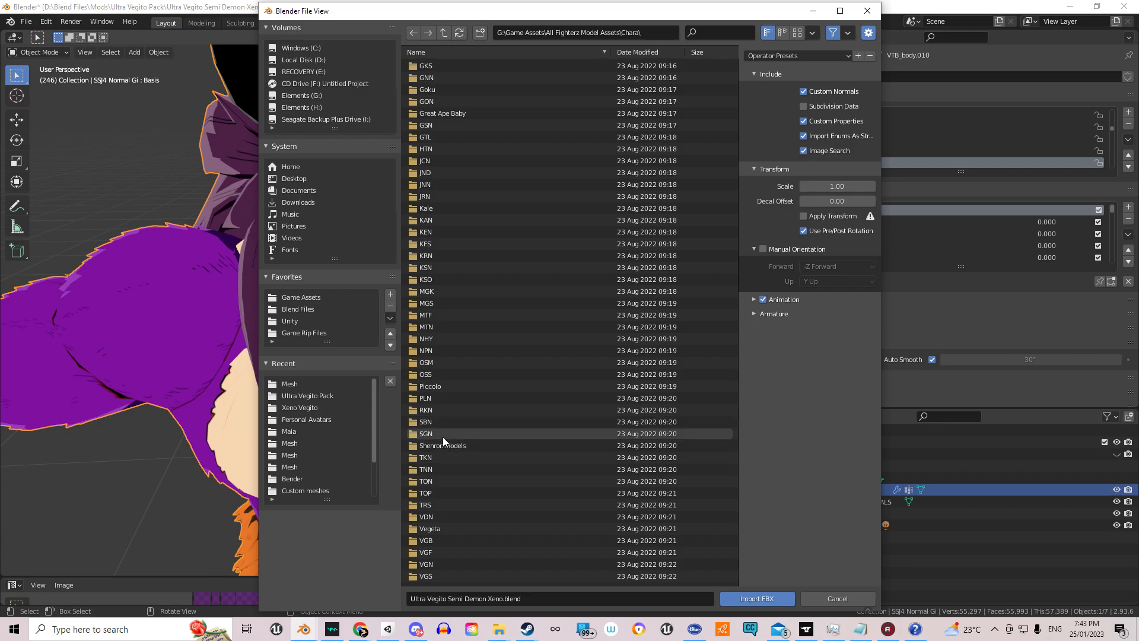
double_click(426, 434)
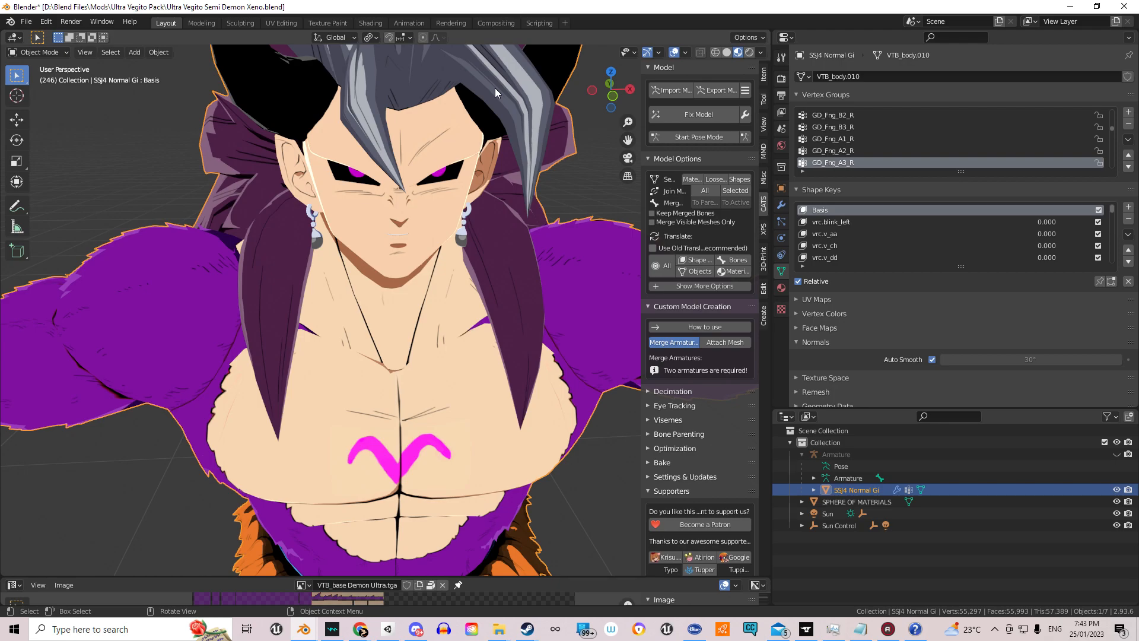
mouse_move(469, 197)
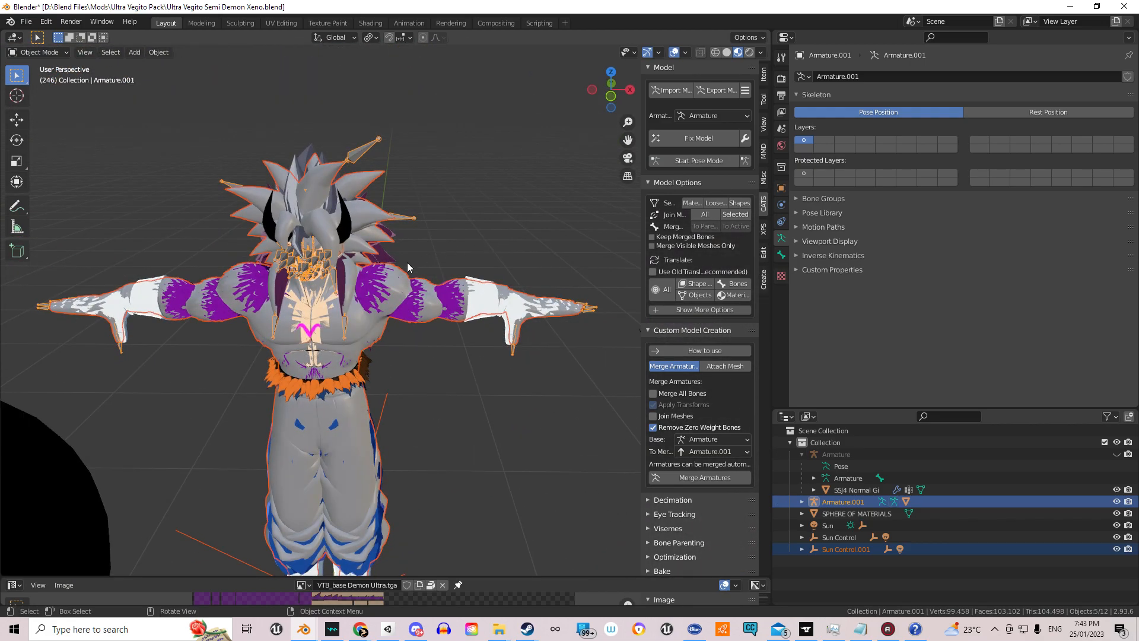
mouse_move(398, 275)
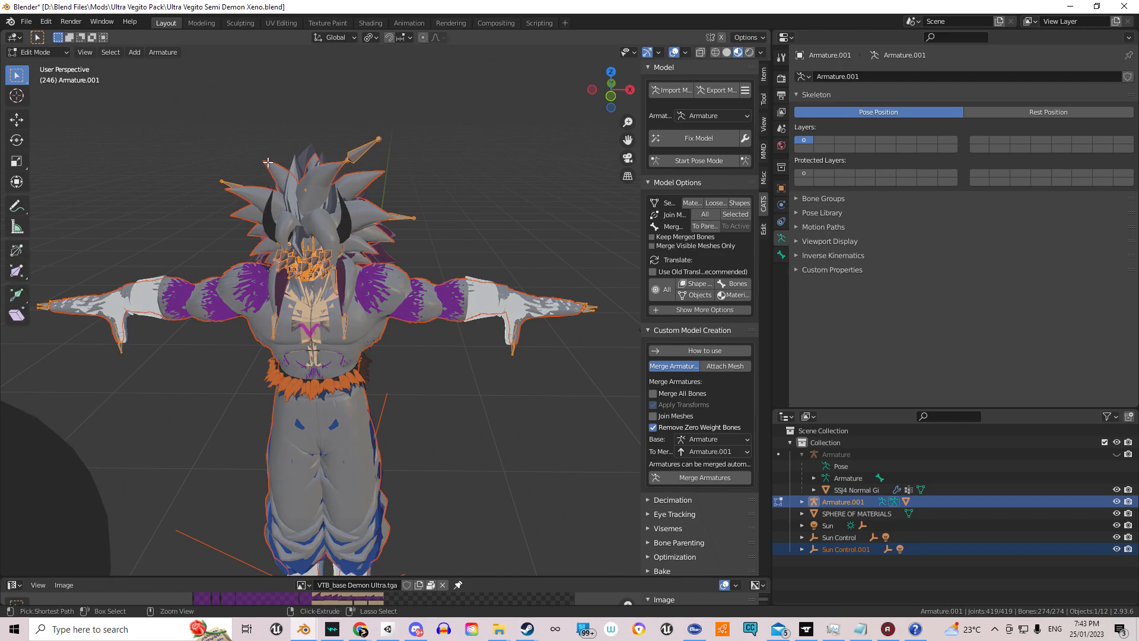
key(Tab)
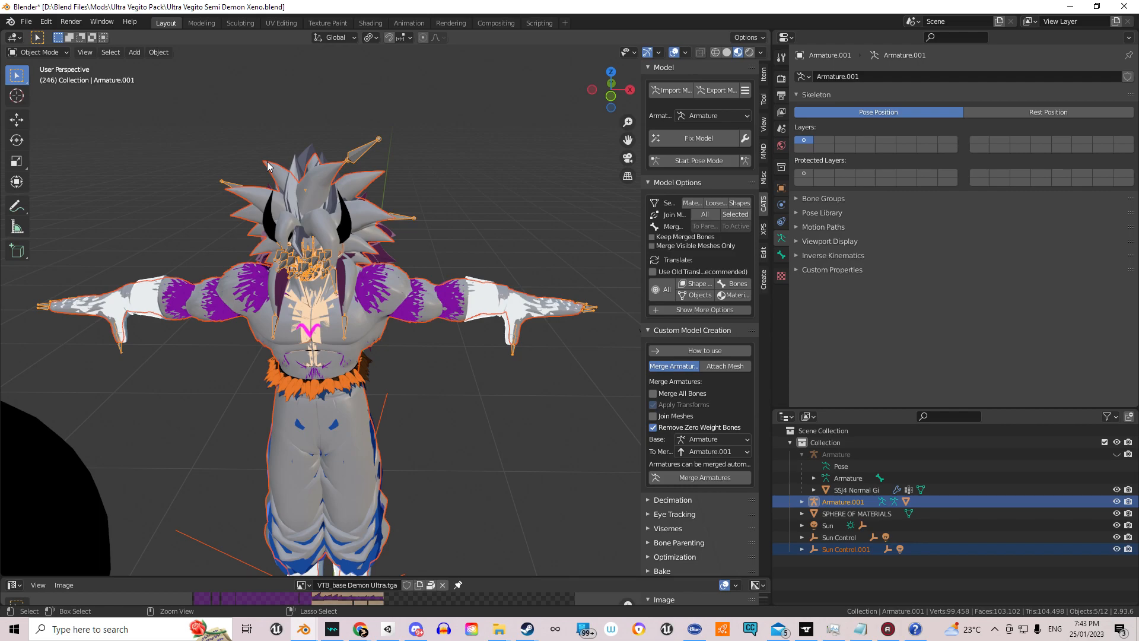
click(857, 489)
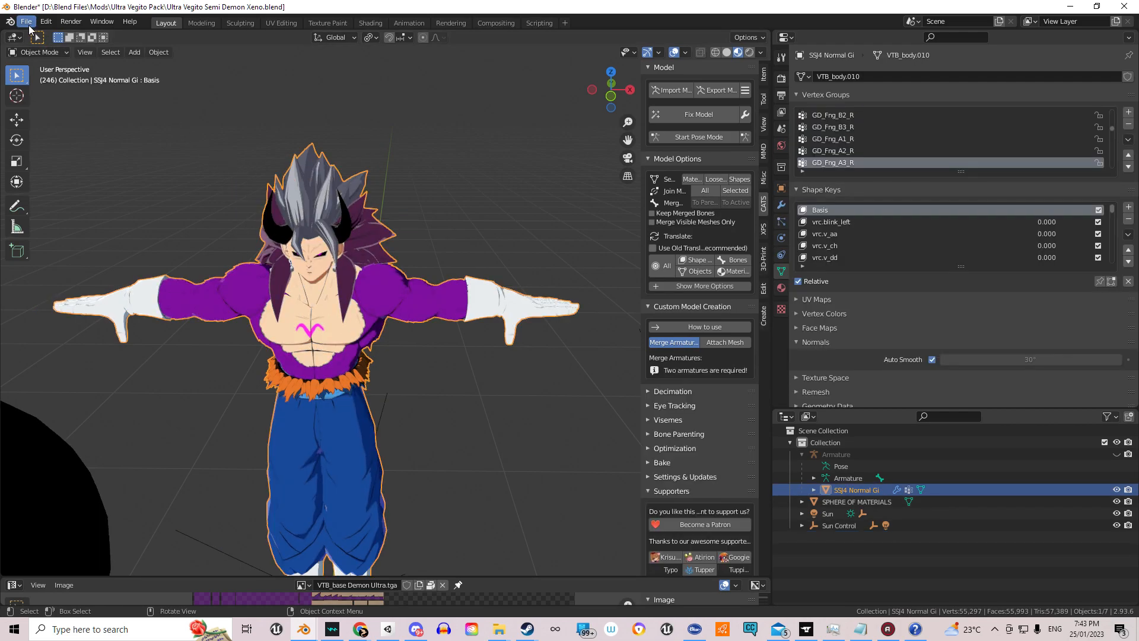
click(43, 181)
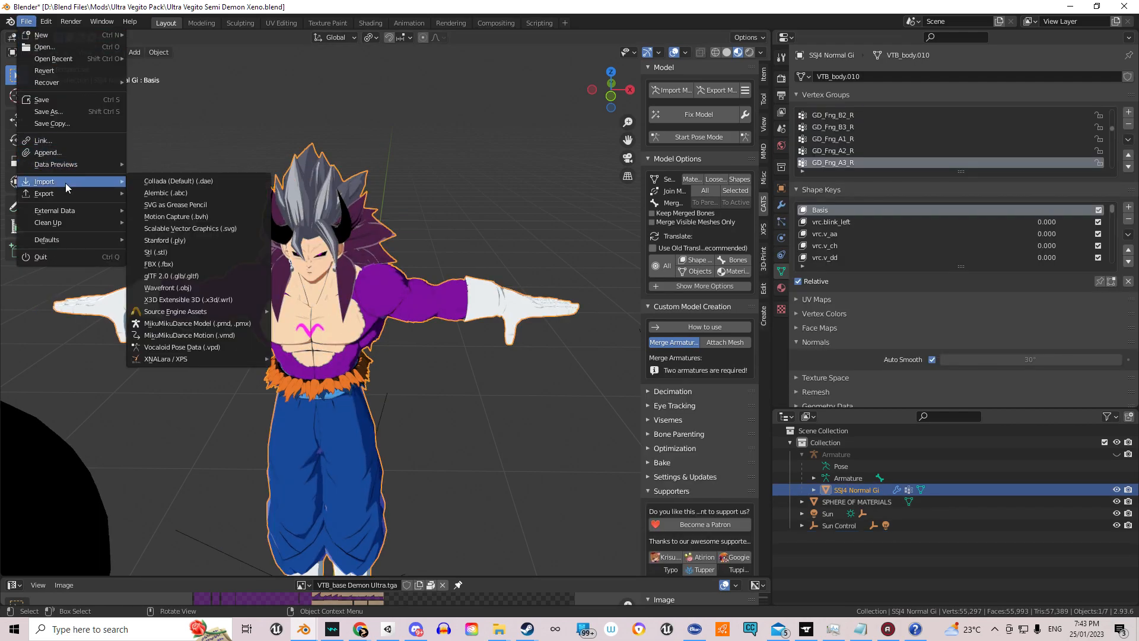
mouse_move(159, 263)
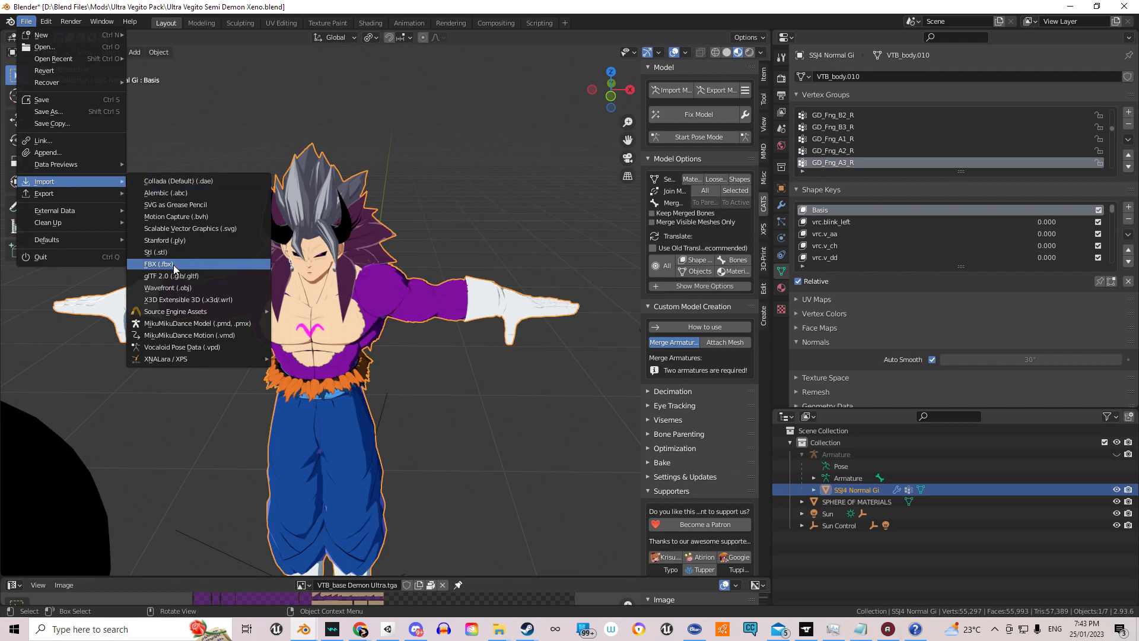
mouse_move(172, 276)
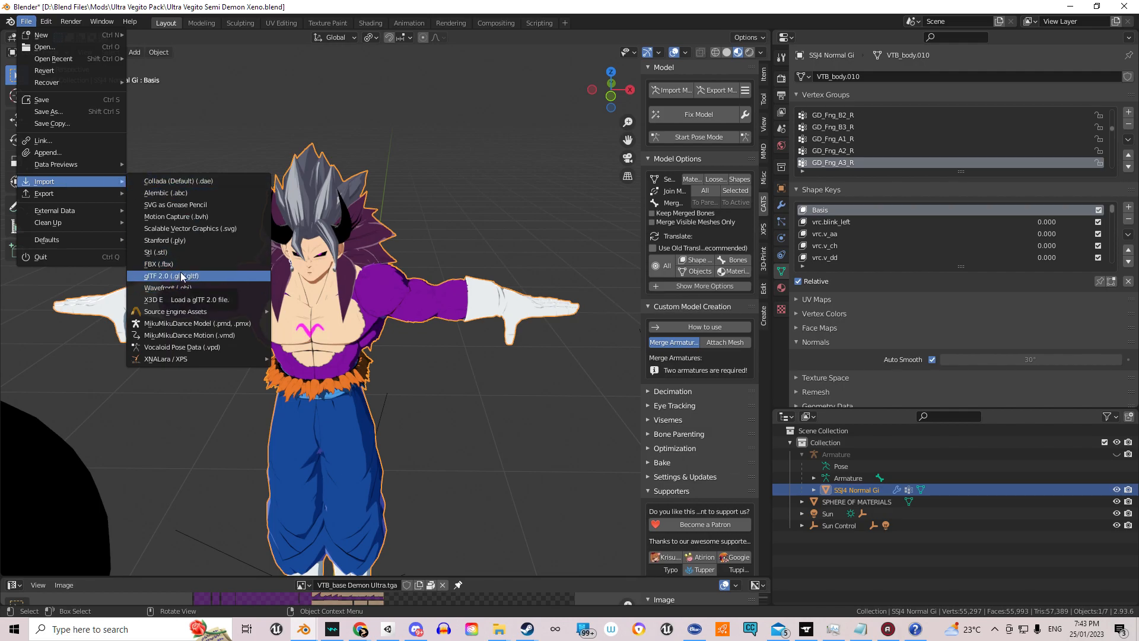
mouse_move(158, 263)
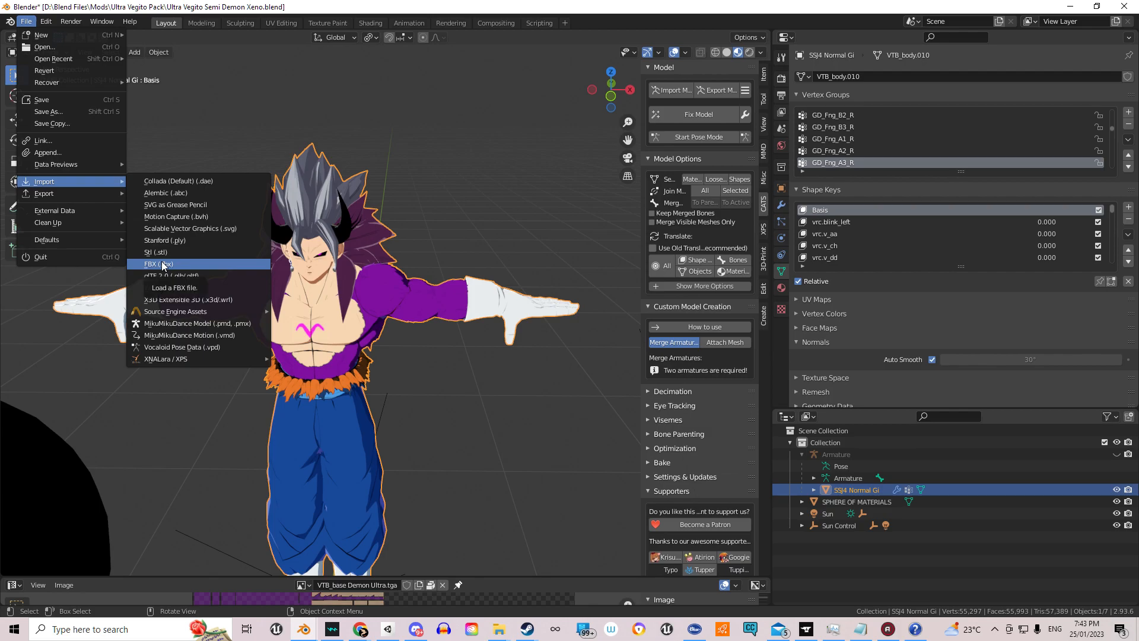
click(156, 263)
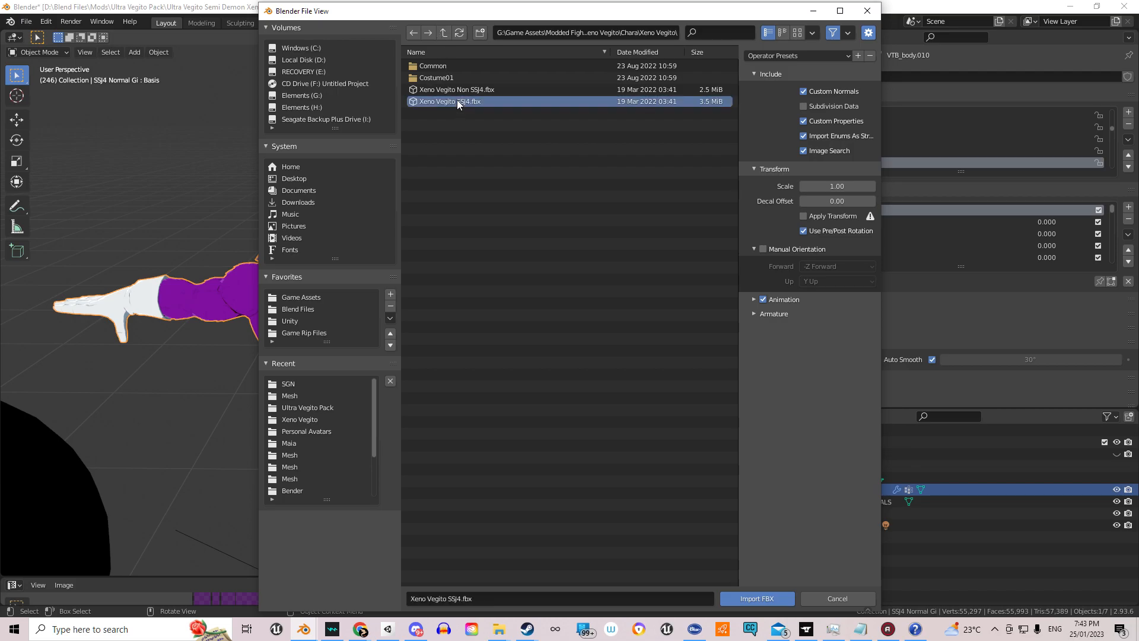
click(757, 598)
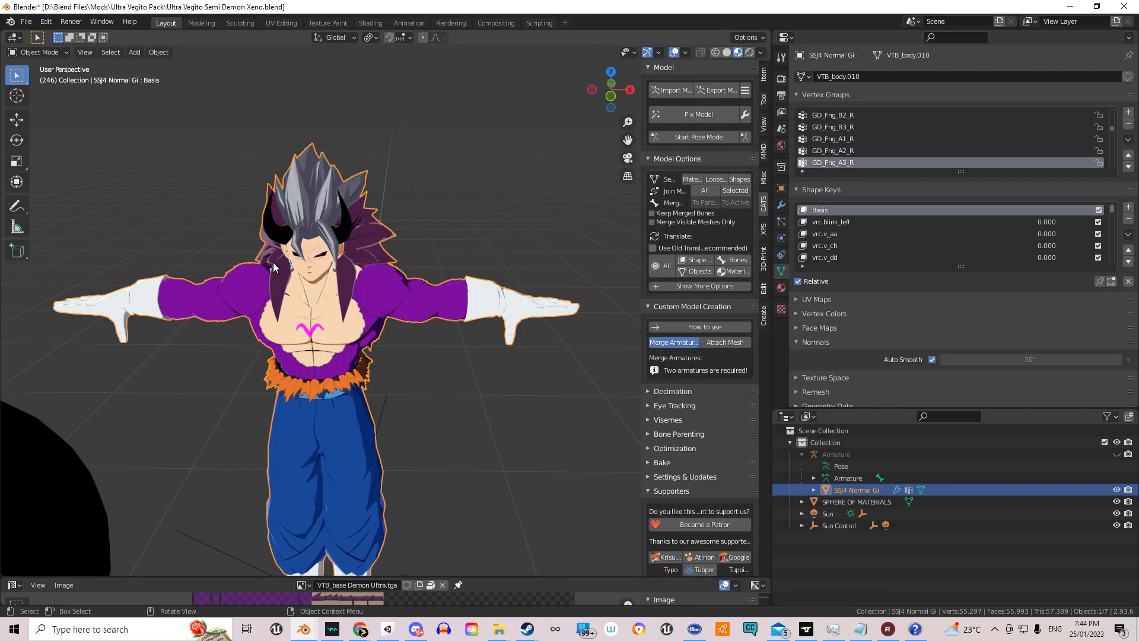
Select the imported Body mesh in the Outliner
click(844, 502)
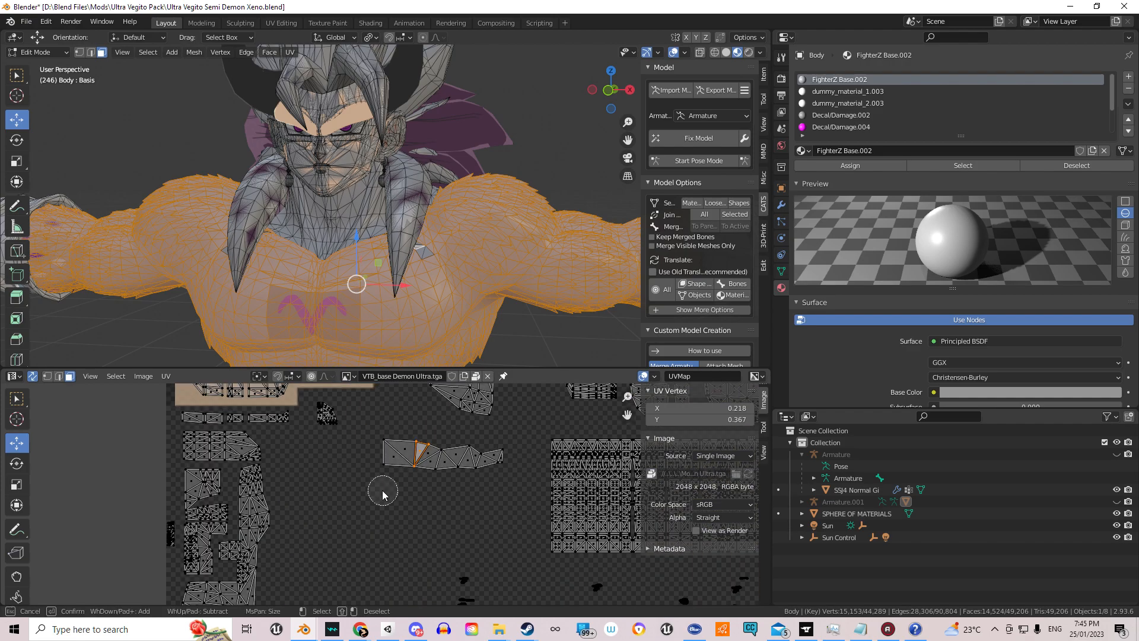
Select the torso and stray face islands in the UV Editor and hide them
click(476, 457)
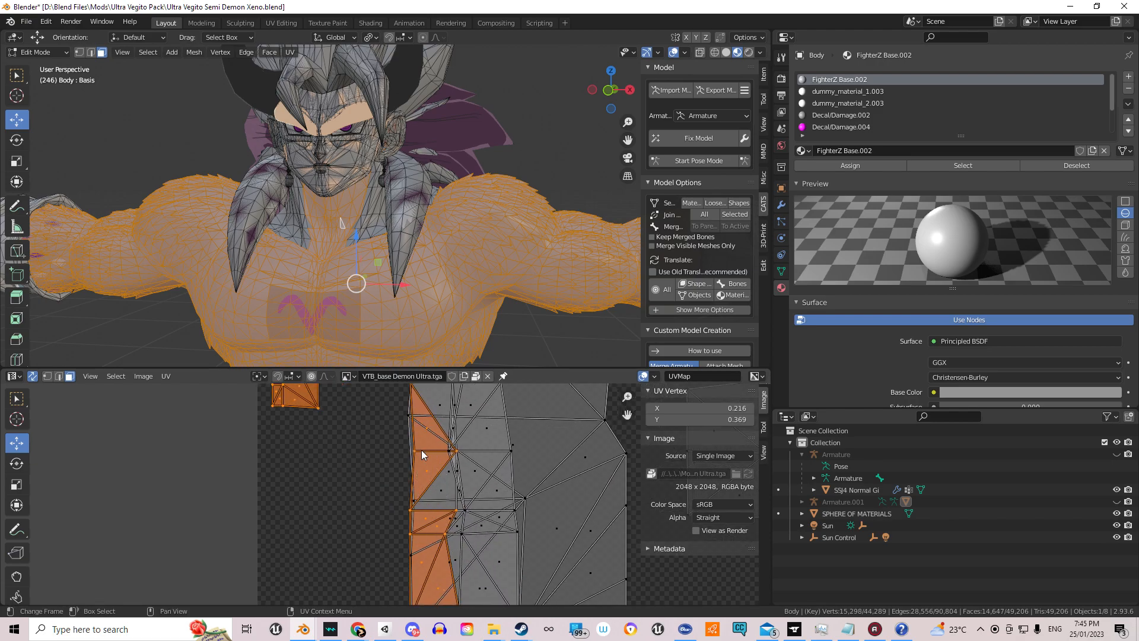
key(h)
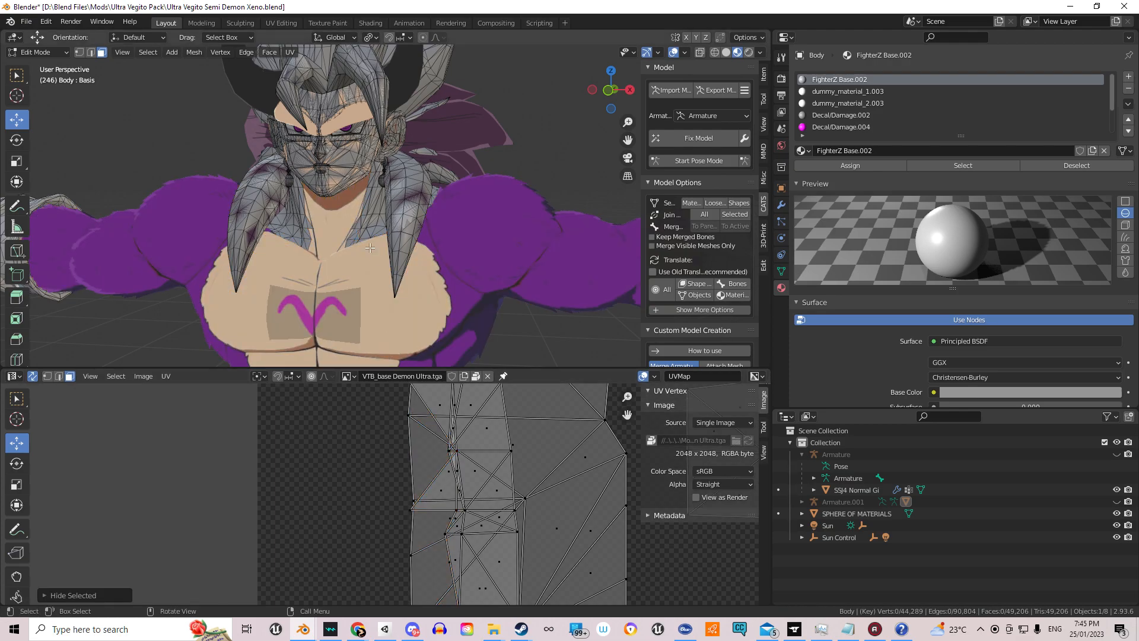
click(437, 486)
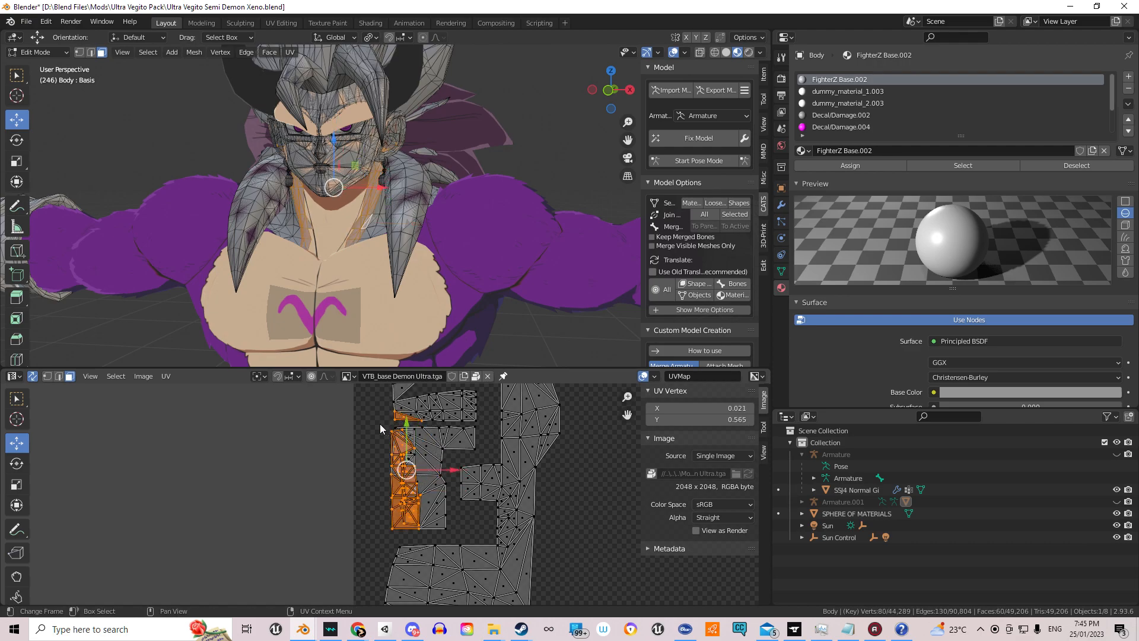
key(h)
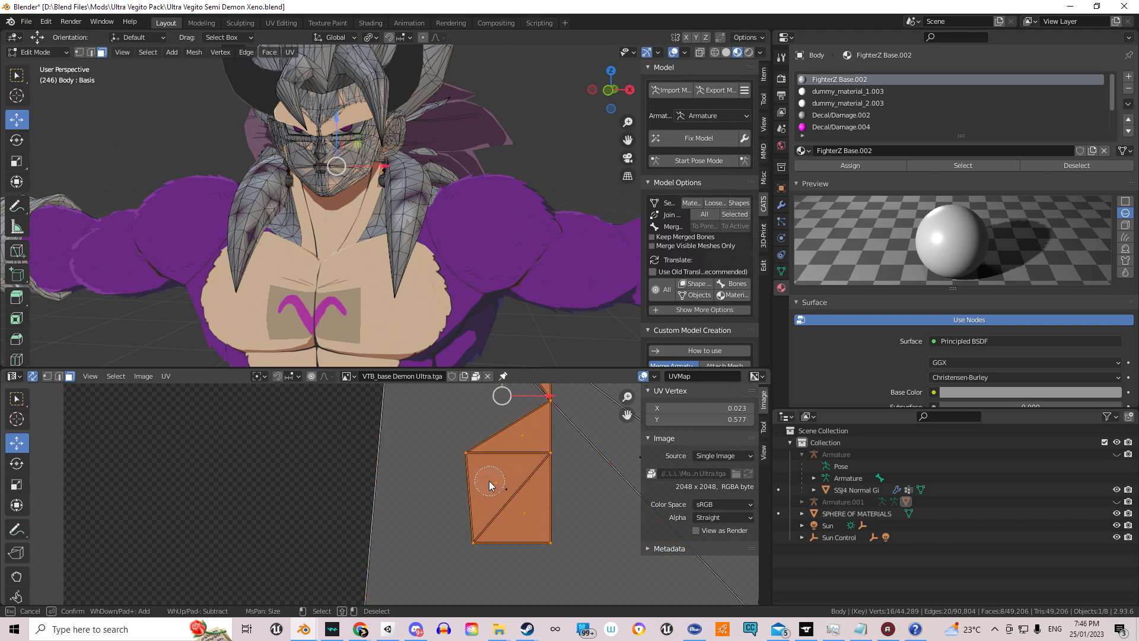
key(h)
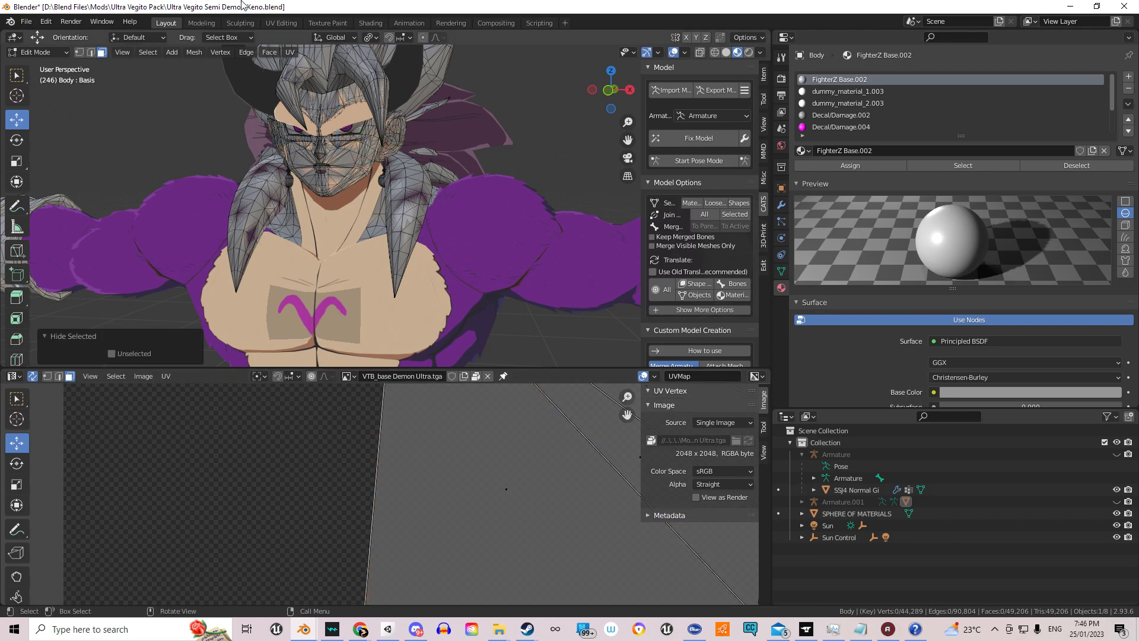
mouse_move(282, 6)
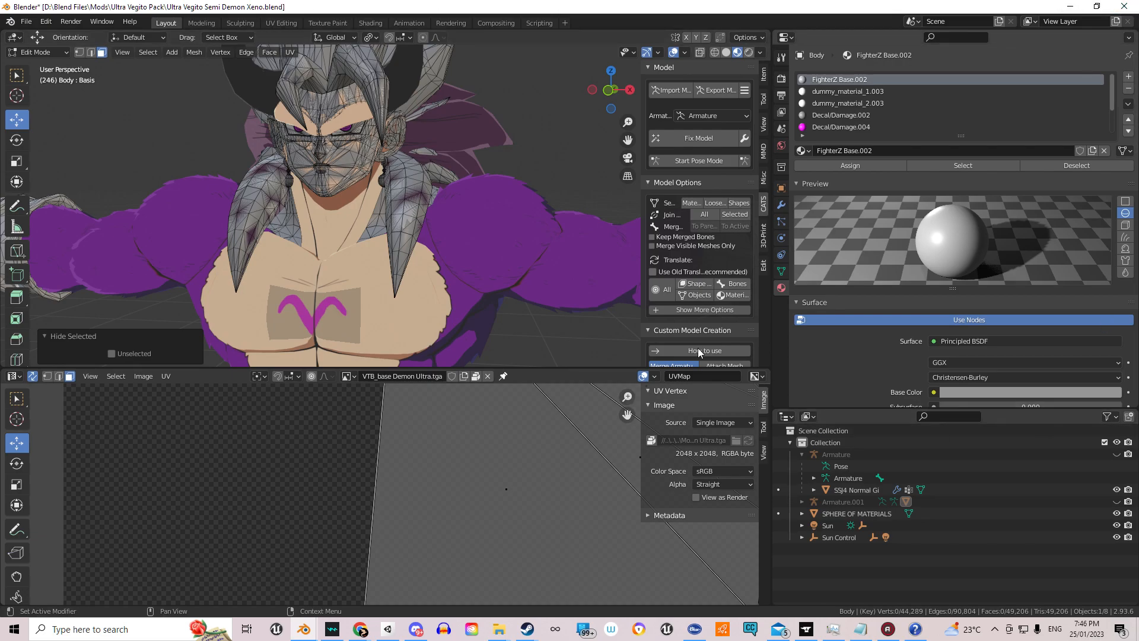
Select and hide two more pieces of the Body mesh's UV layout
click(380, 231)
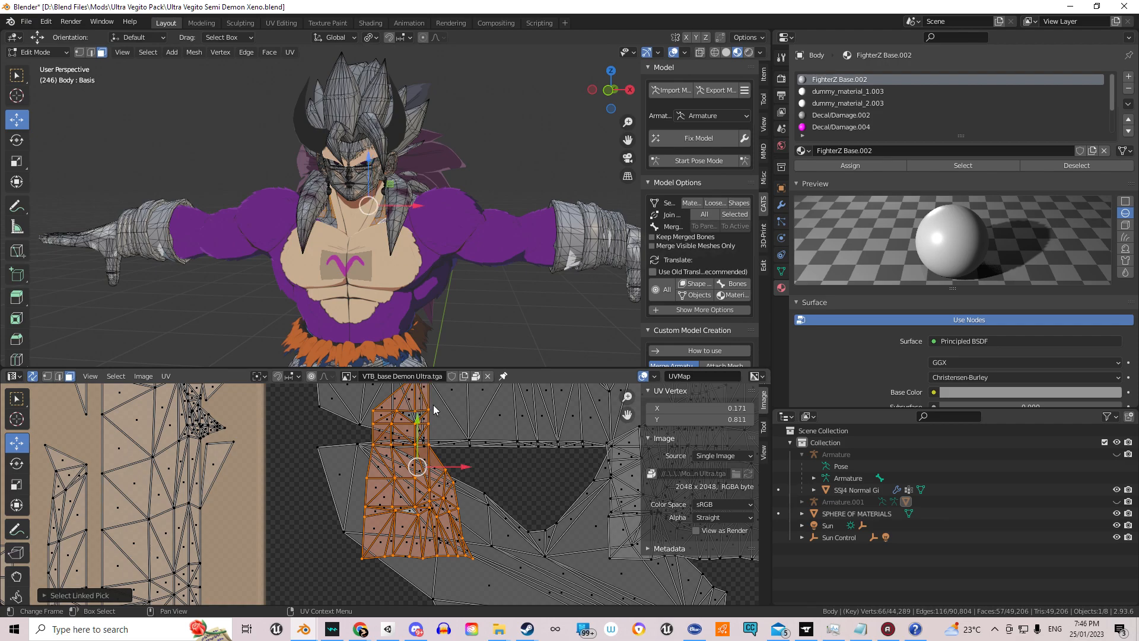
mouse_move(414, 423)
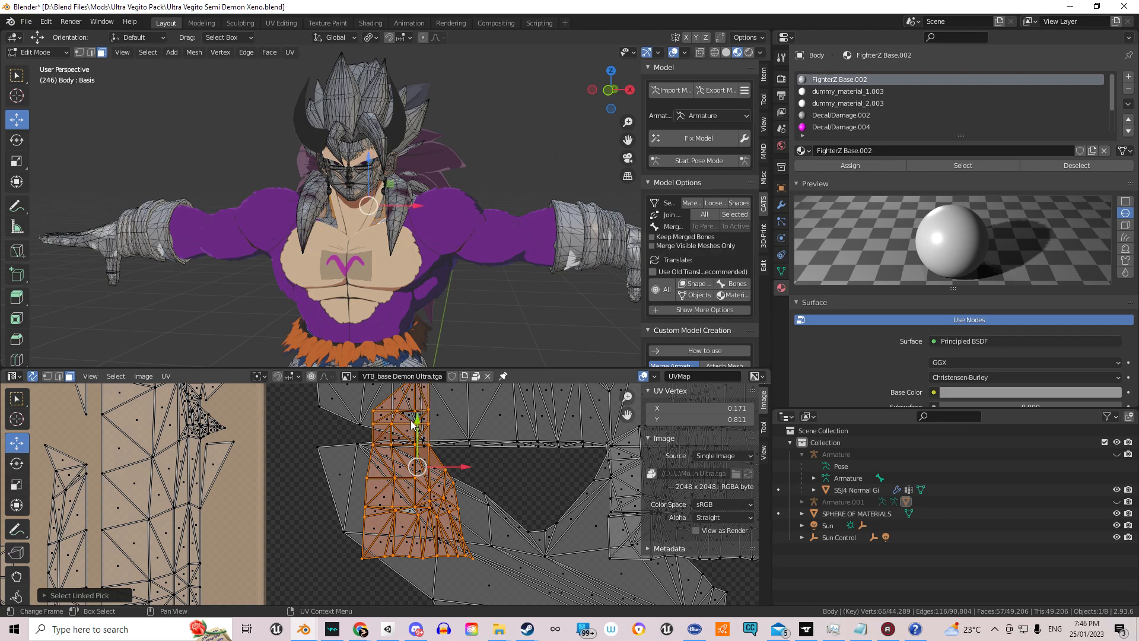
key(h)
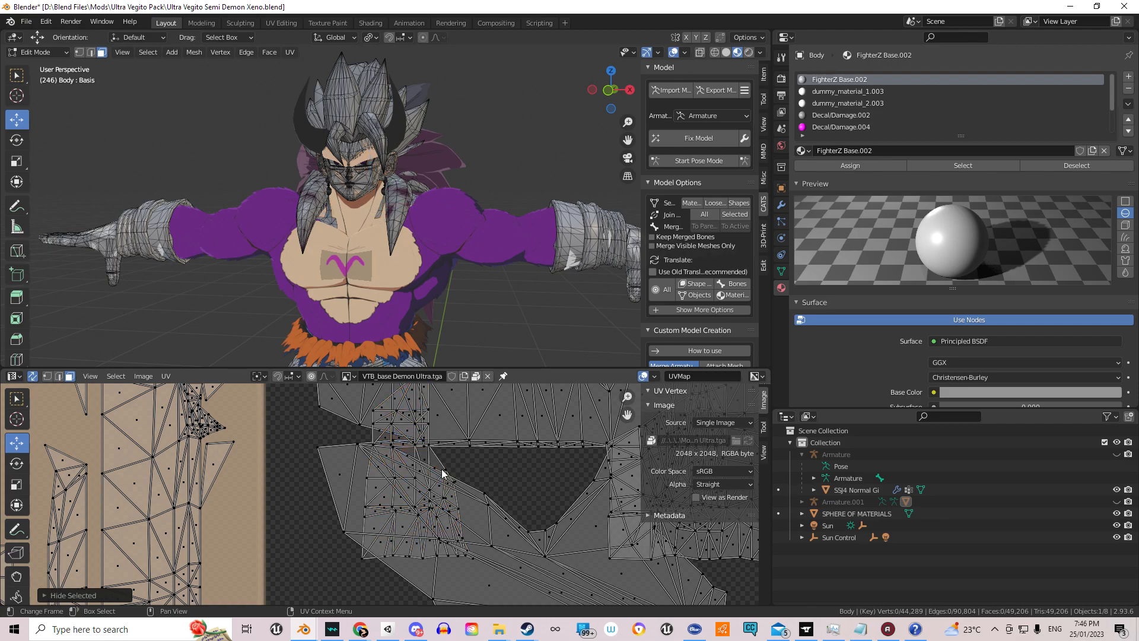
click(441, 475)
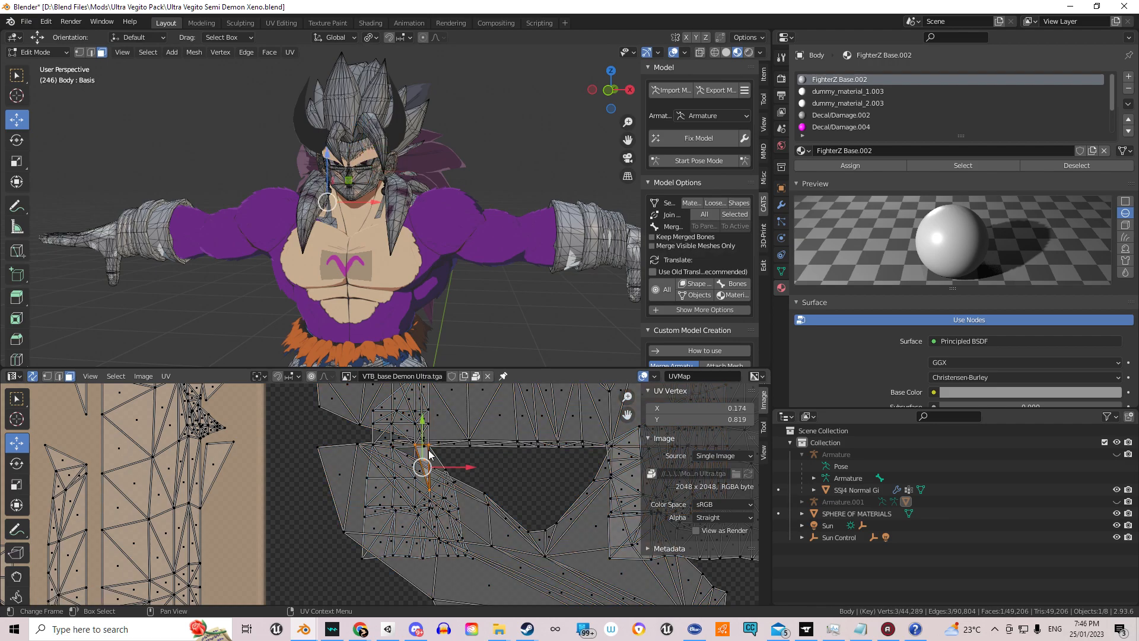
key(h)
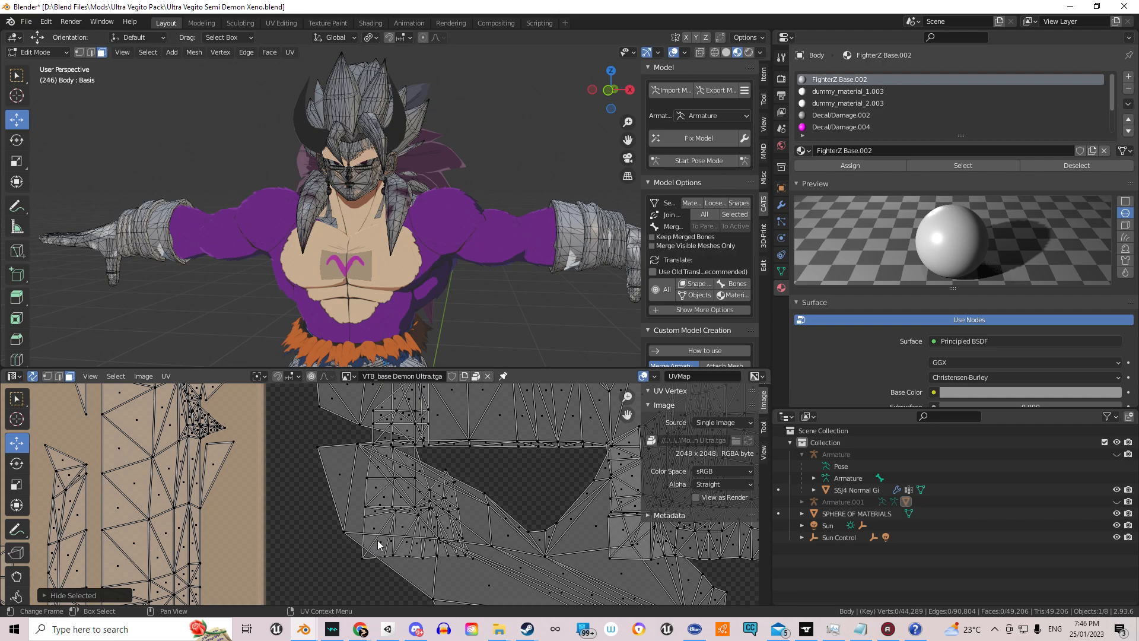
Select the connected islands of the remaining UV layout
click(434, 506)
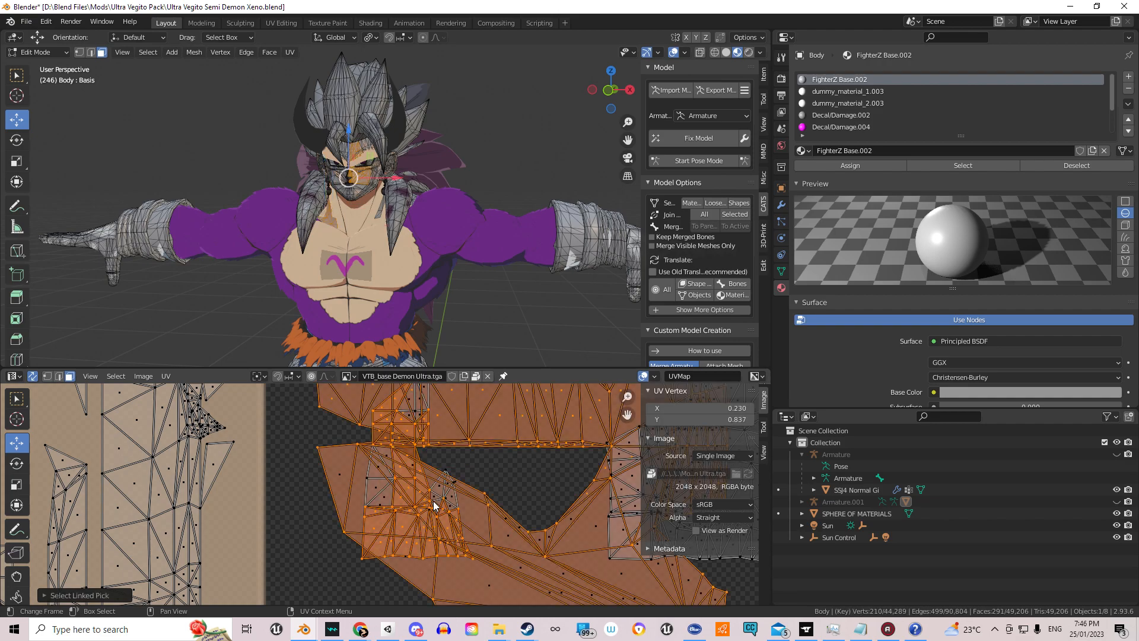
click(436, 505)
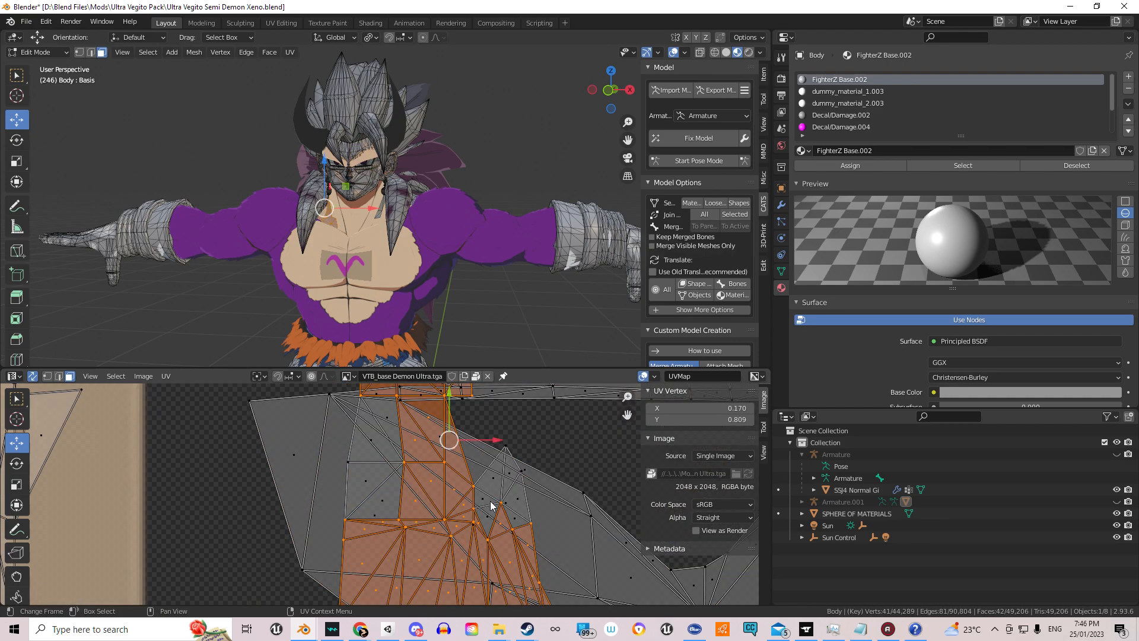
click(498, 502)
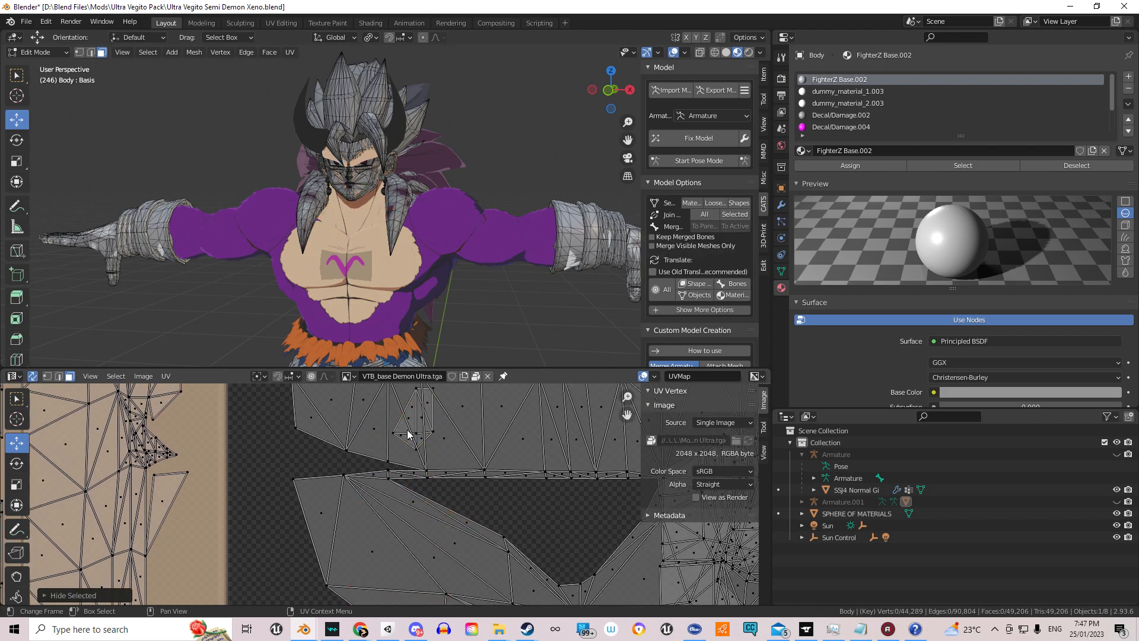
click(413, 417)
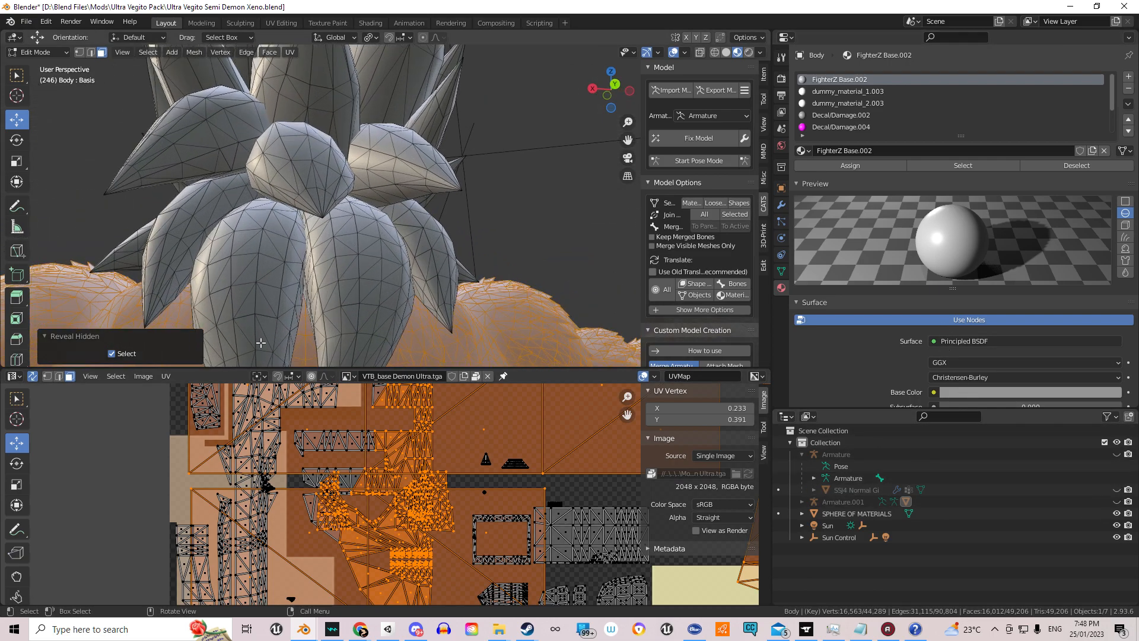
Separate the selected geometry and pick the new head-and-horns object Body001
key(h)
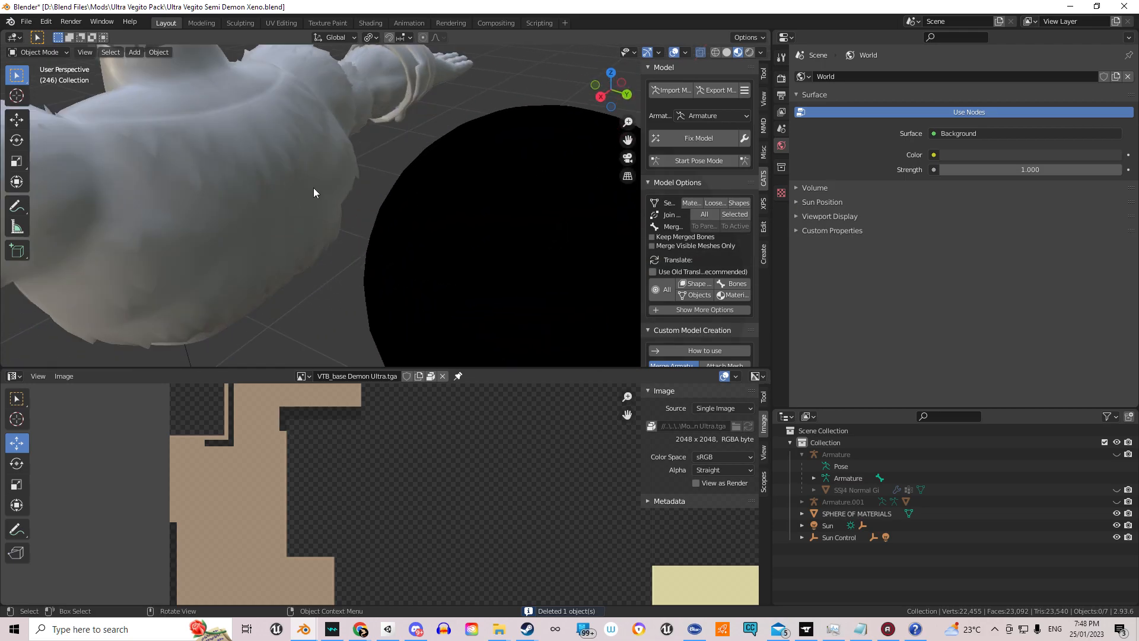
click(856, 513)
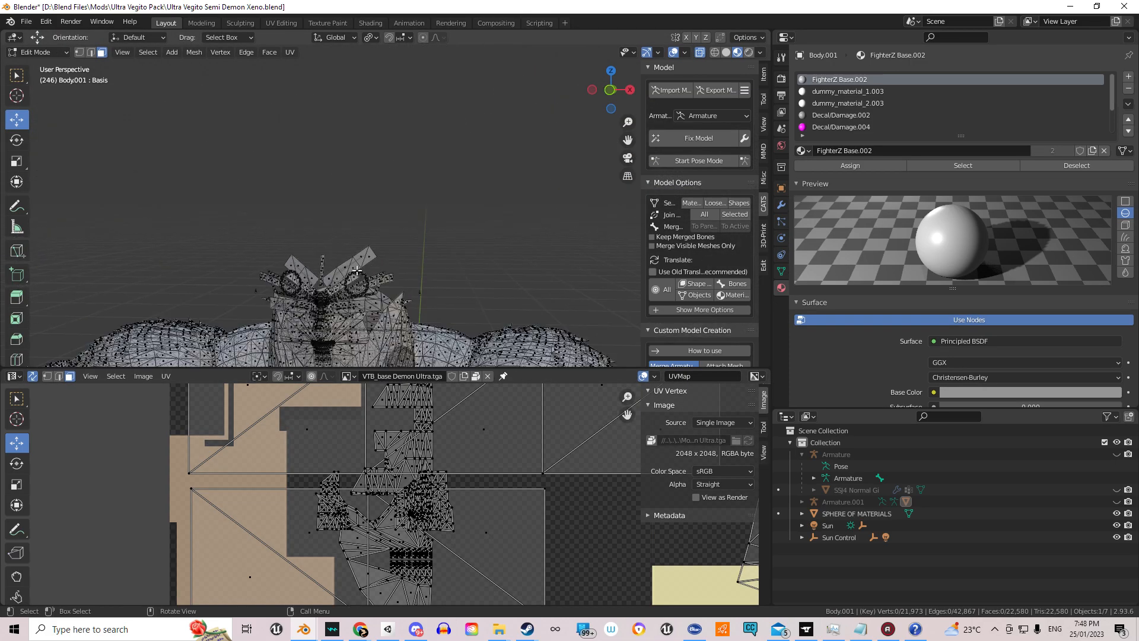
click(840, 114)
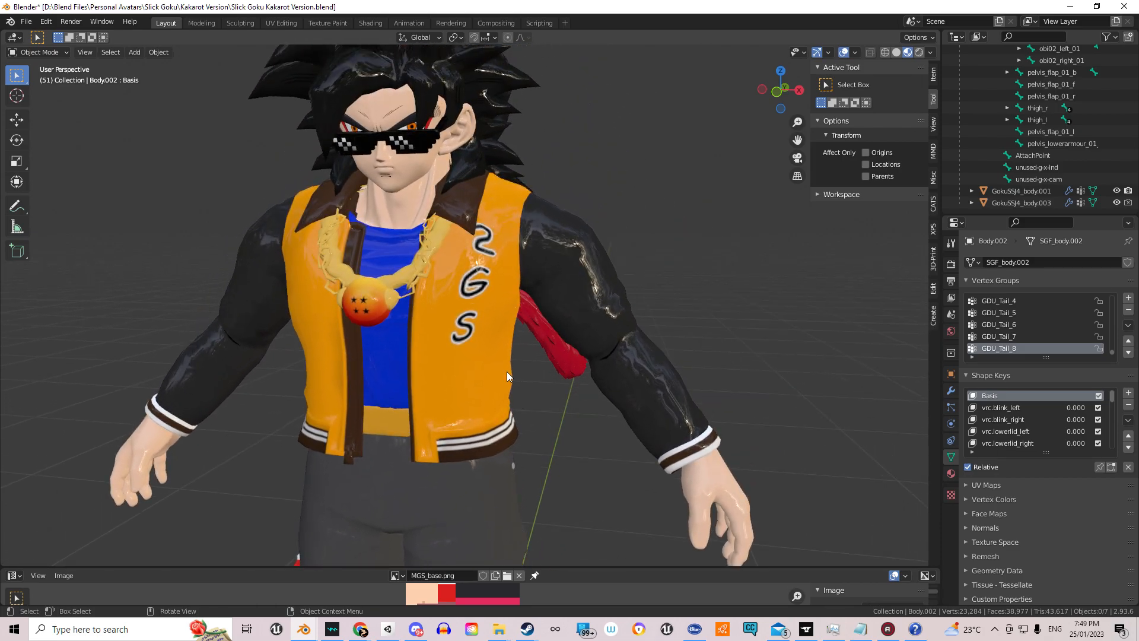
mouse_move(731, 480)
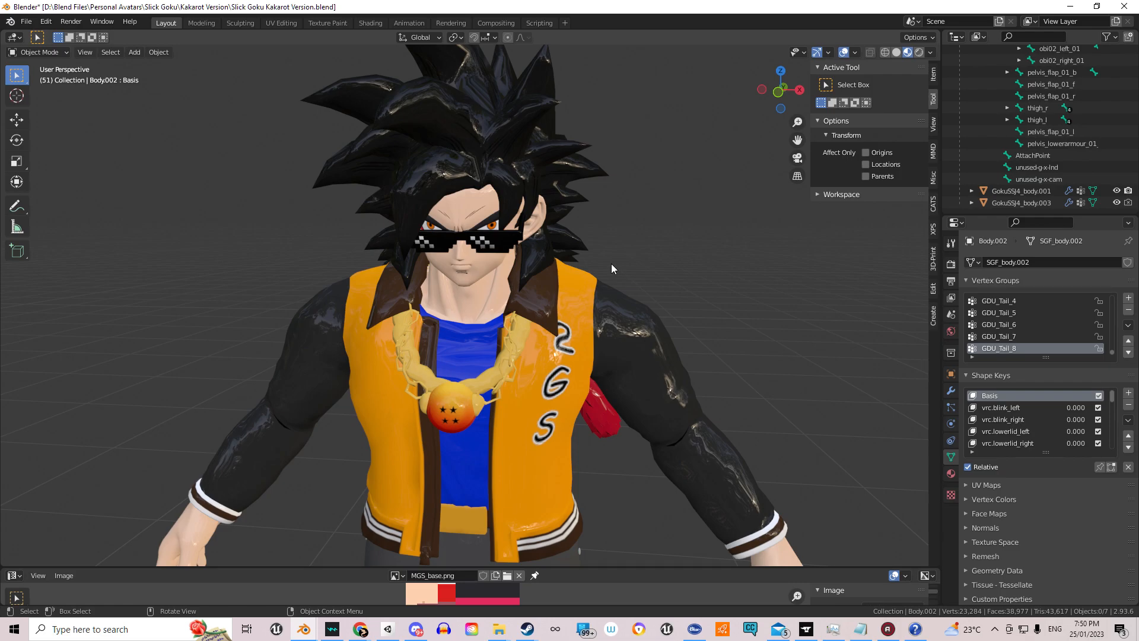
mouse_move(522, 229)
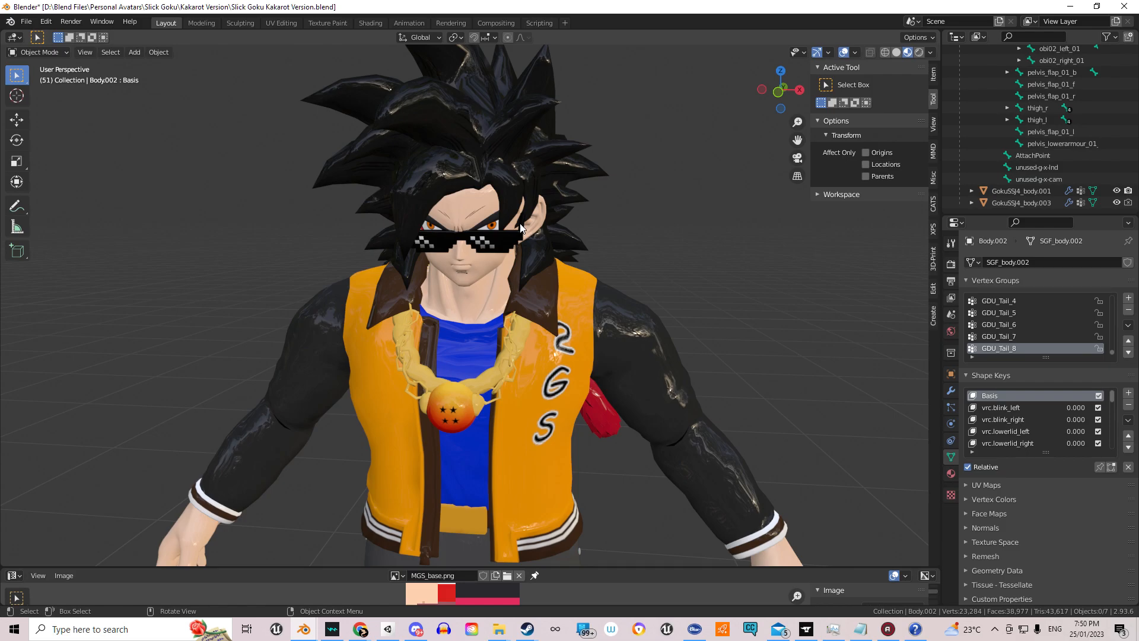
mouse_move(240, 101)
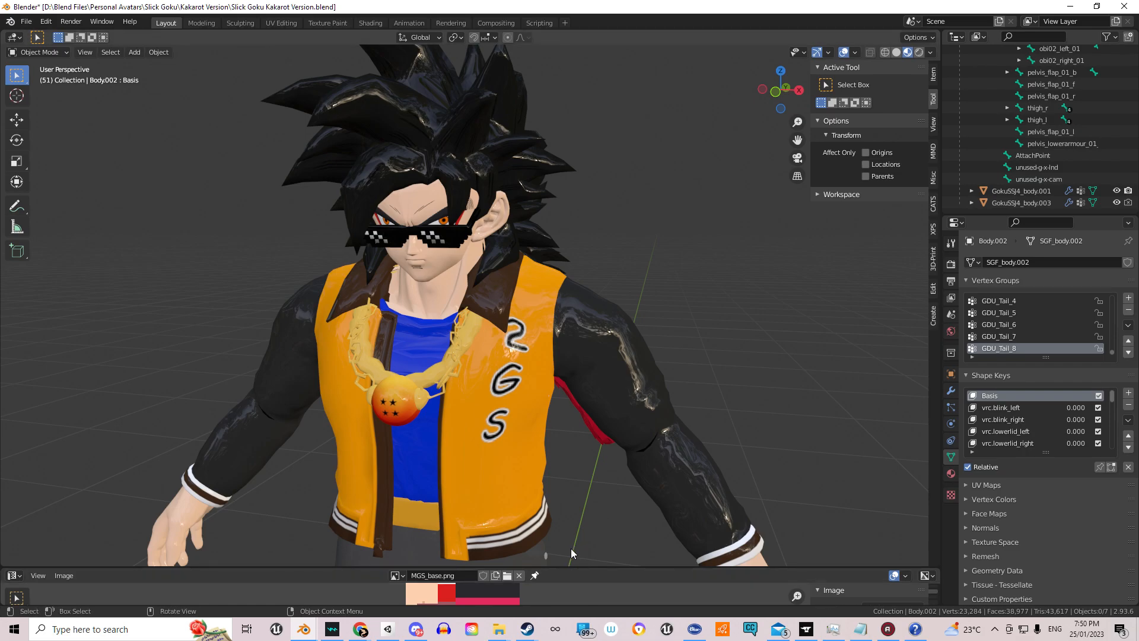
mouse_move(470, 378)
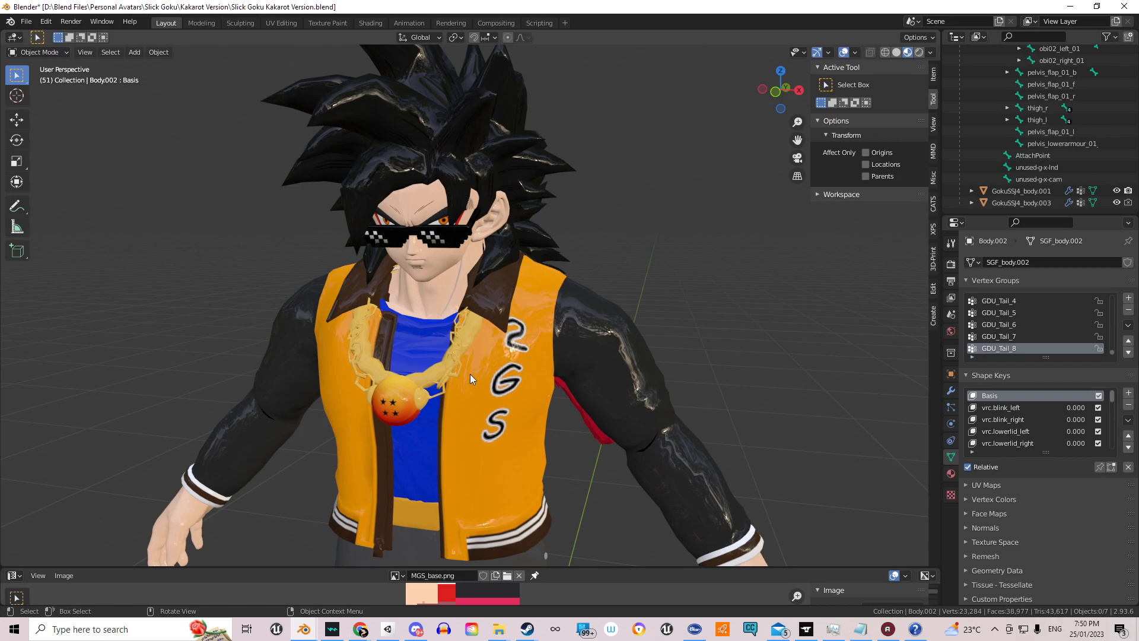
mouse_move(532, 425)
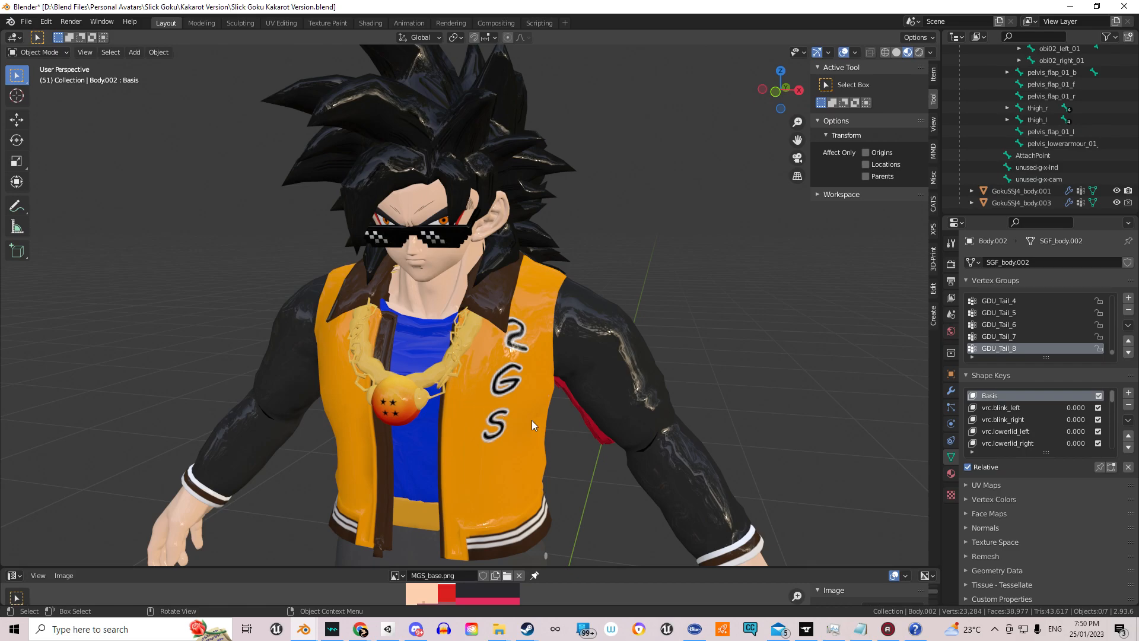
mouse_move(544, 406)
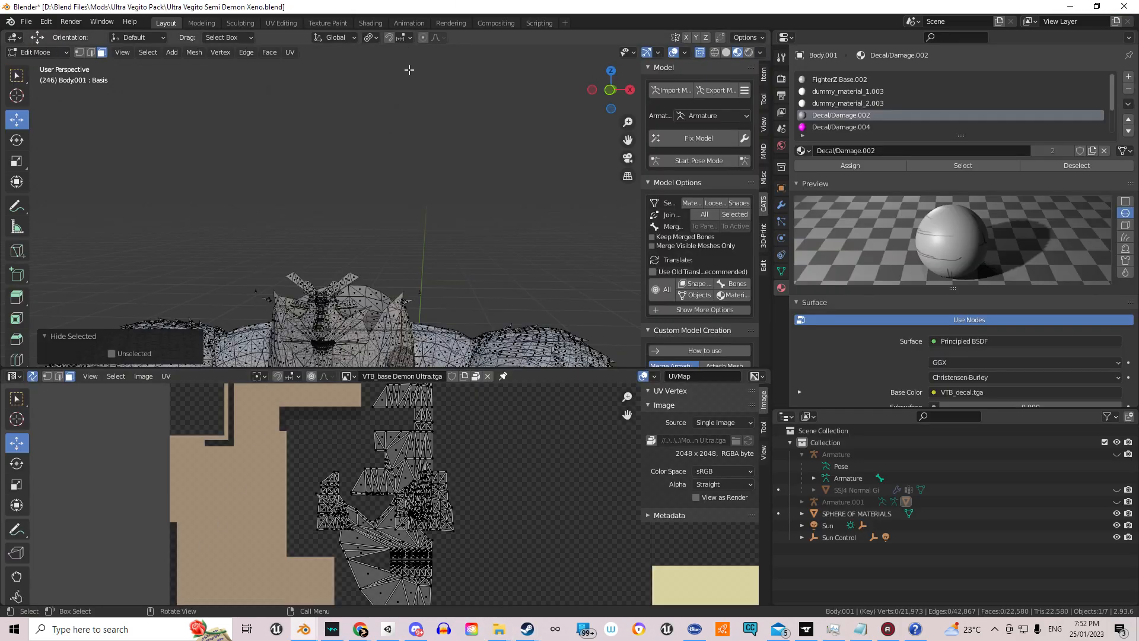
Reveal Body001's hidden head and horn pieces with Alt+H, then return to Object Mode
key(alt h)
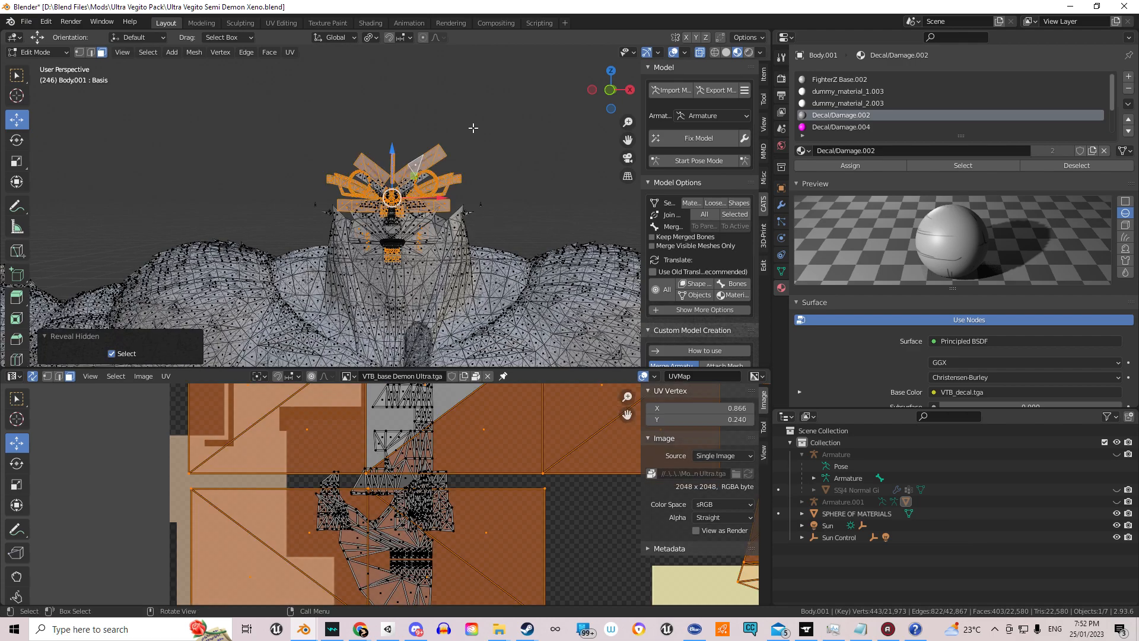
key(Tab)
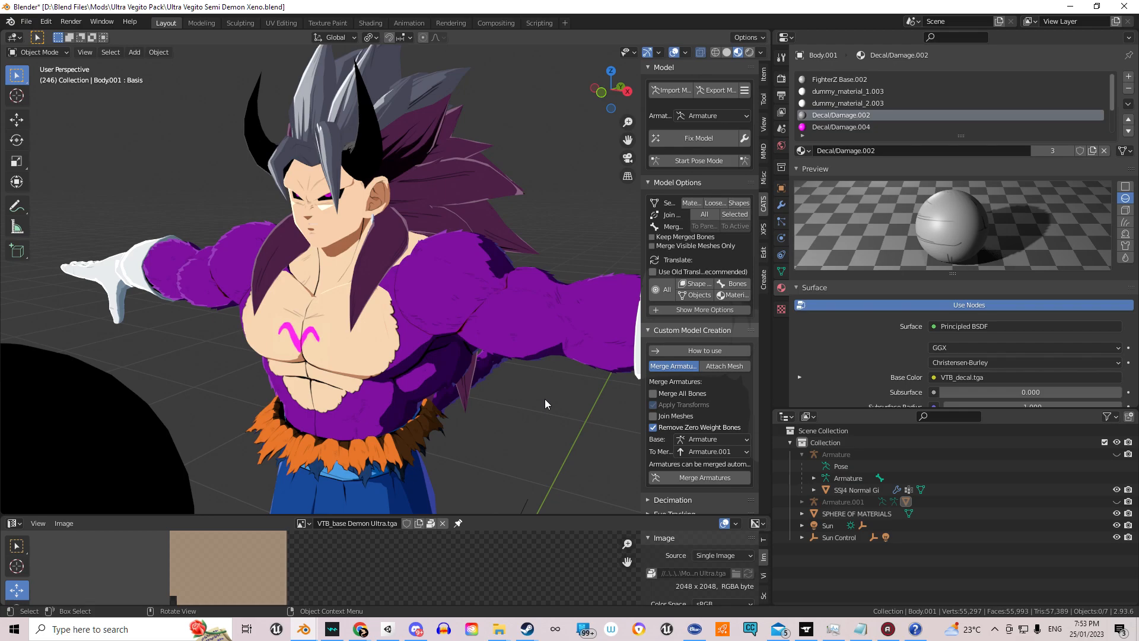
mouse_move(1040, 6)
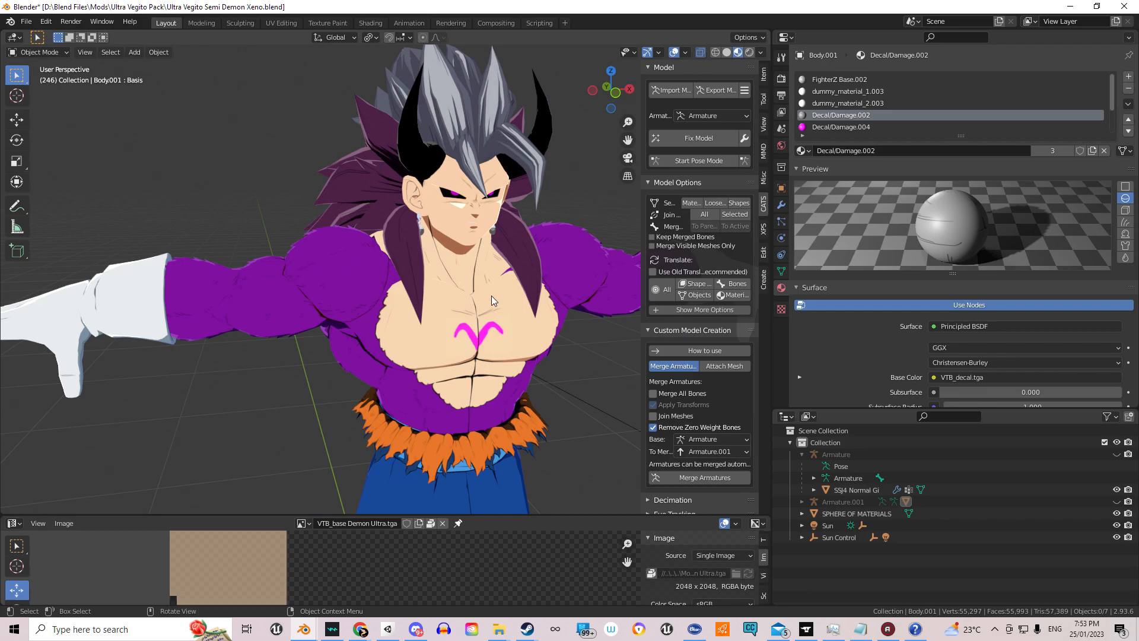
Orbit the viewport so the horned, purple-furred Vegito faces the viewer head-on
drag(487, 291, 465, 261)
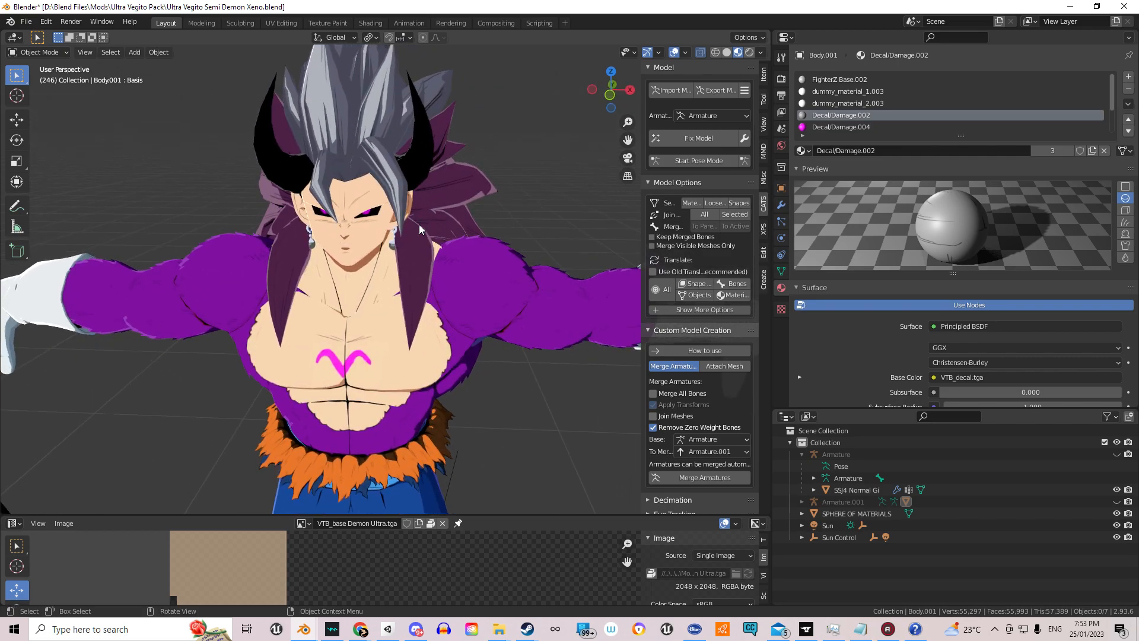
mouse_move(376, 206)
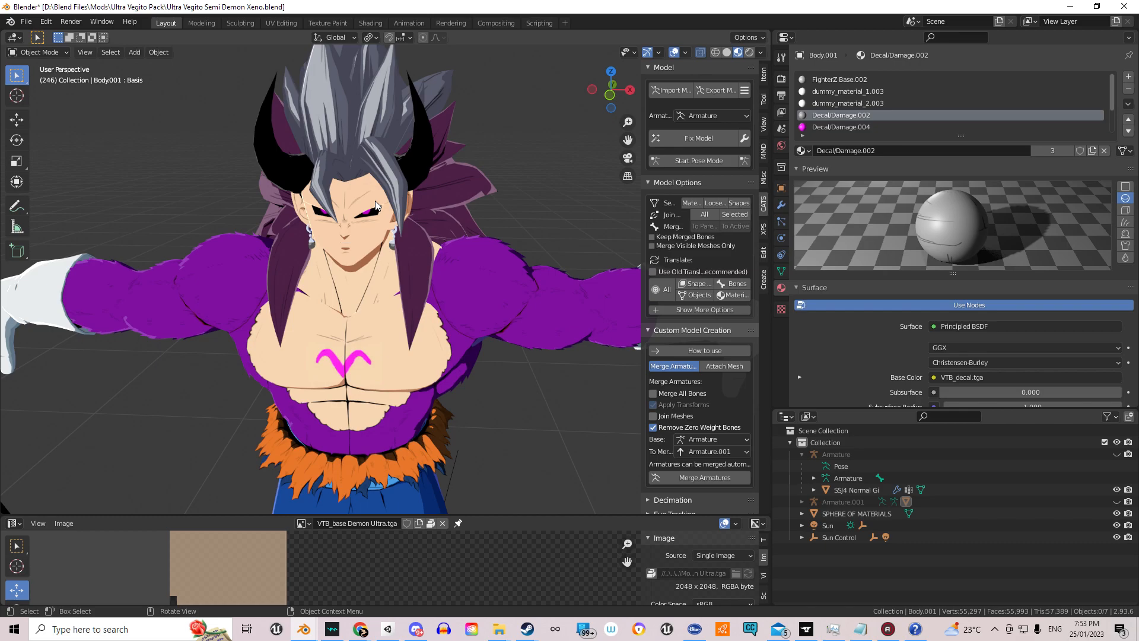
mouse_move(734, 314)
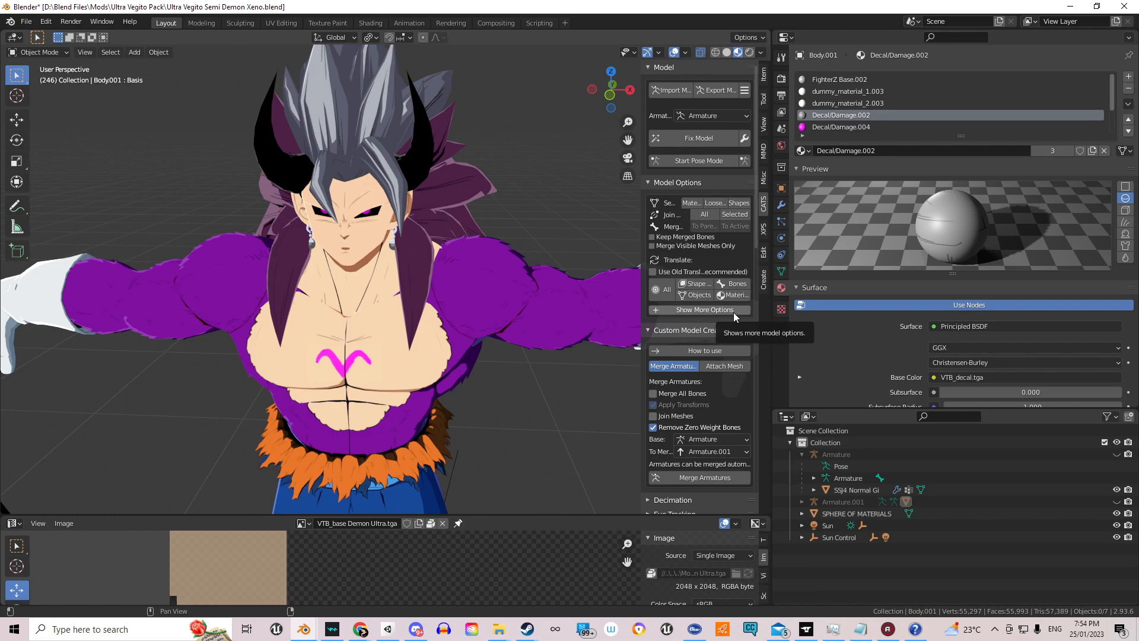
mouse_move(673, 150)
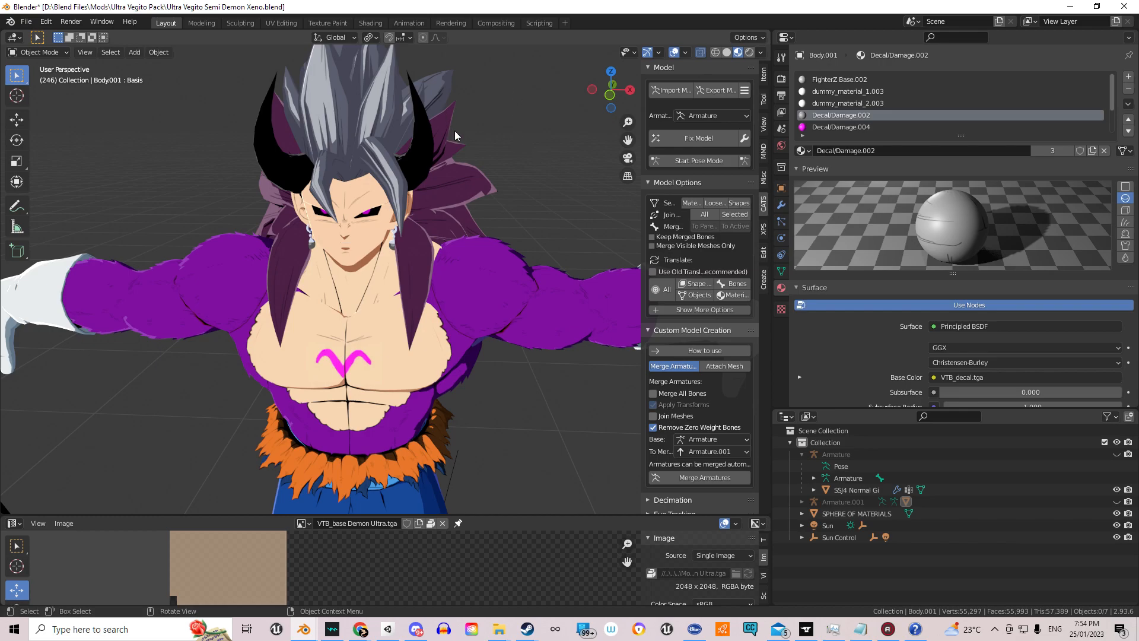
mouse_move(538, 92)
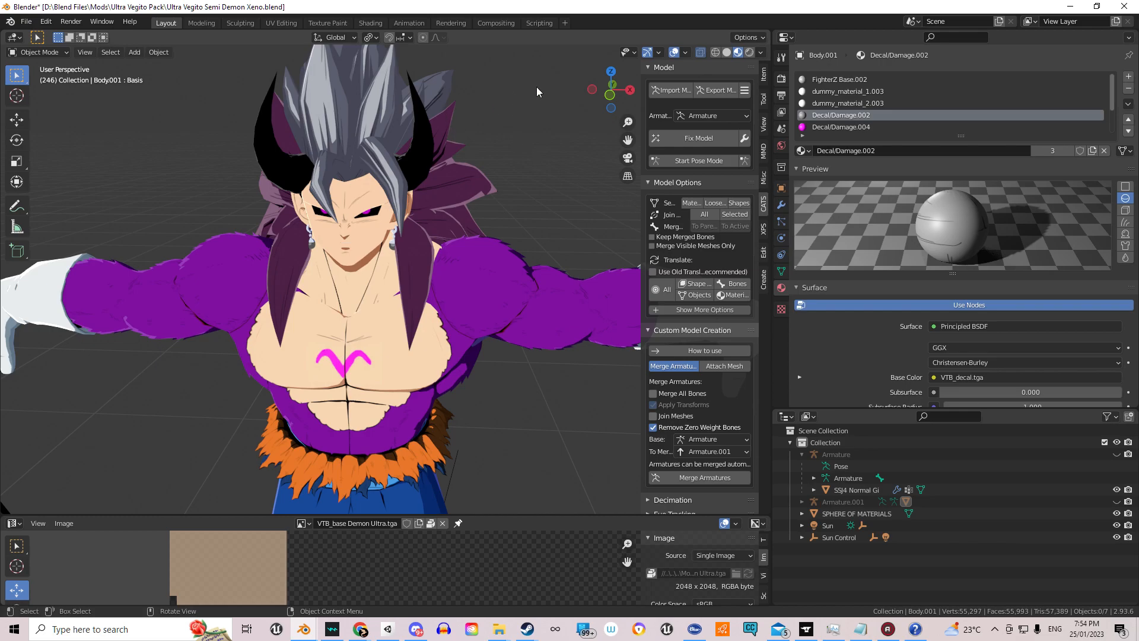
mouse_move(551, 103)
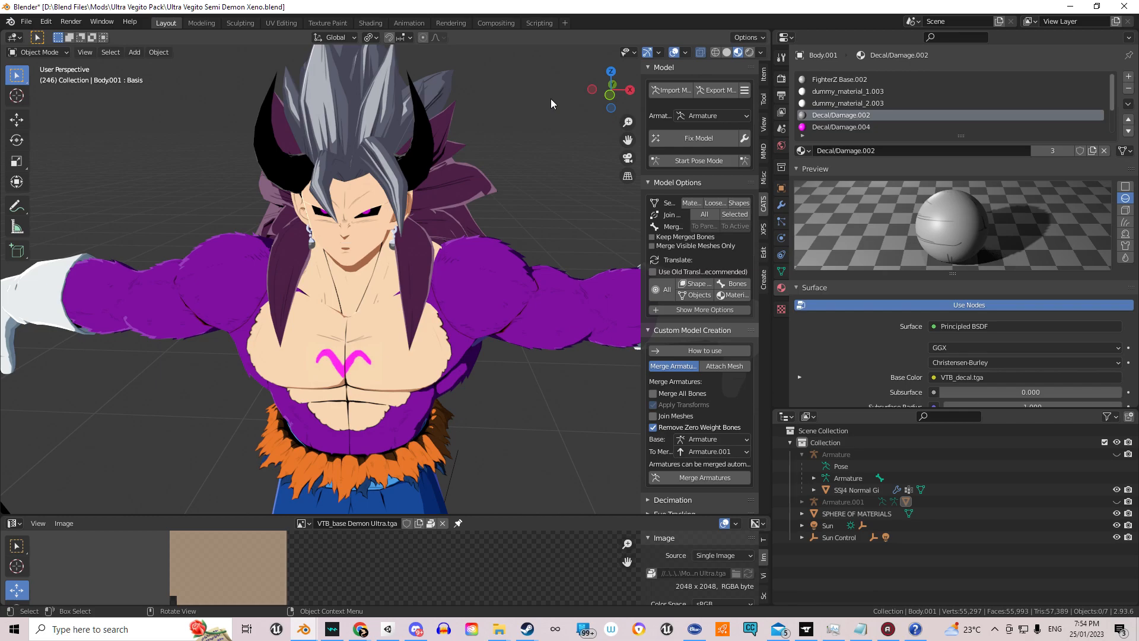